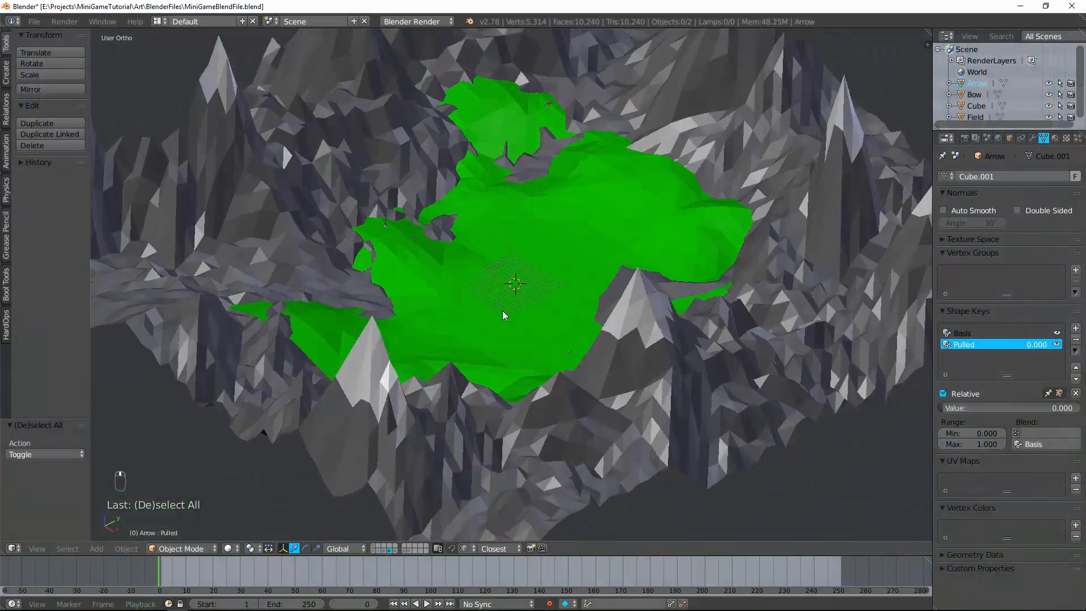
Circle-select a winding strip of Mountains vertices in Edit Mode and scale them flat along Z
left_click_drag(504, 316, 437, 319)
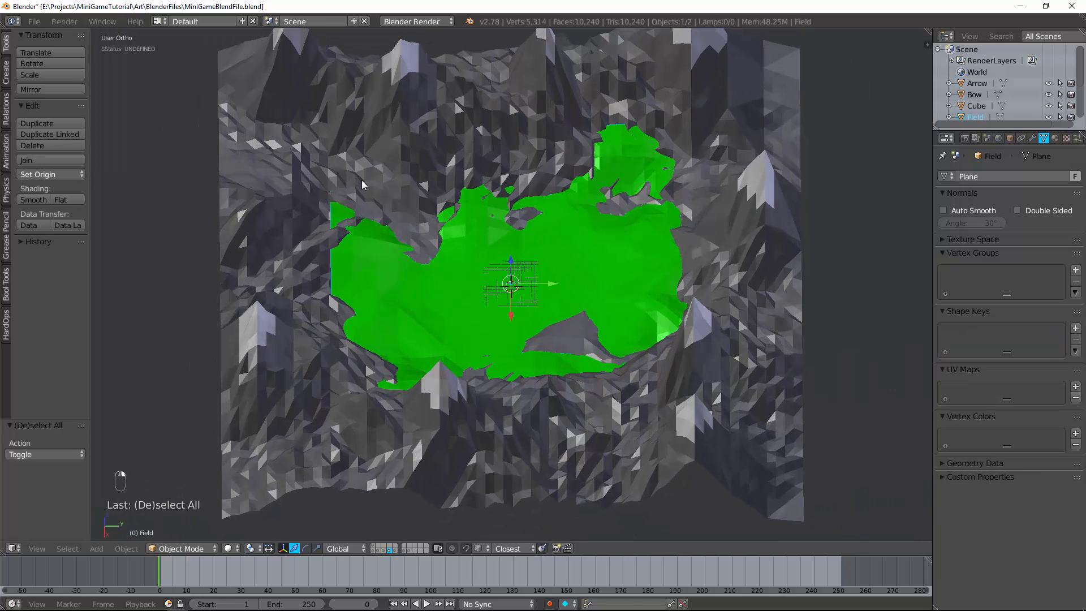
key("Tab")
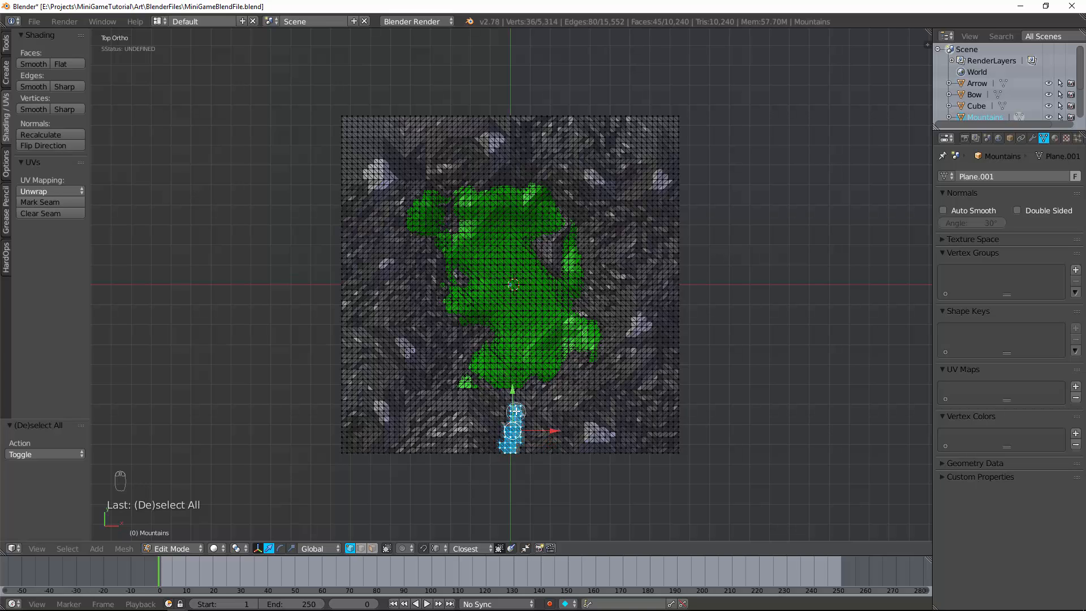
left_click_drag(510, 411, 617, 287)
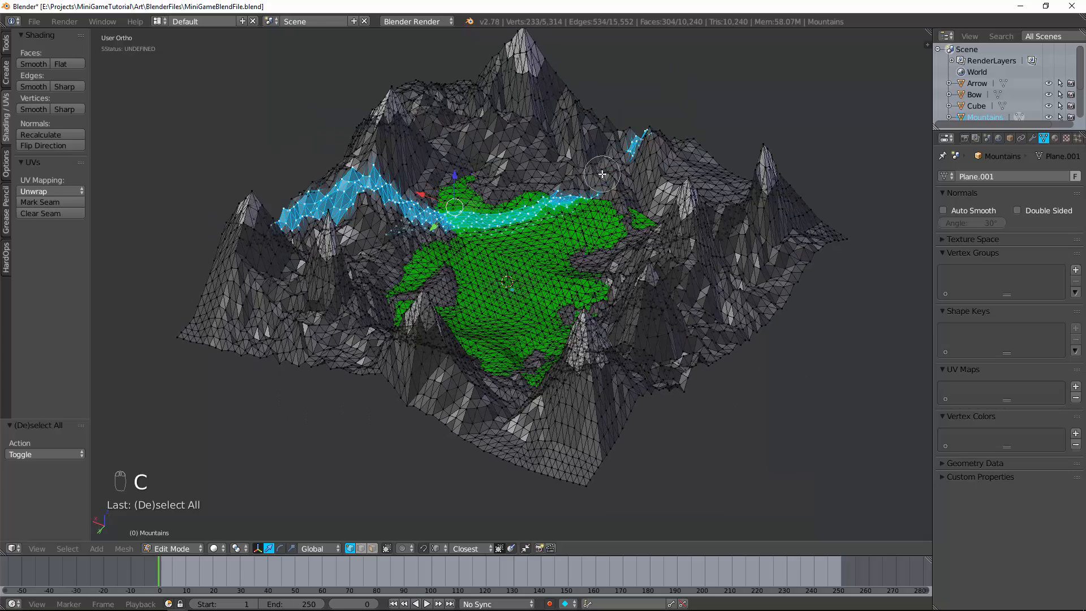
key("ctrl+z")
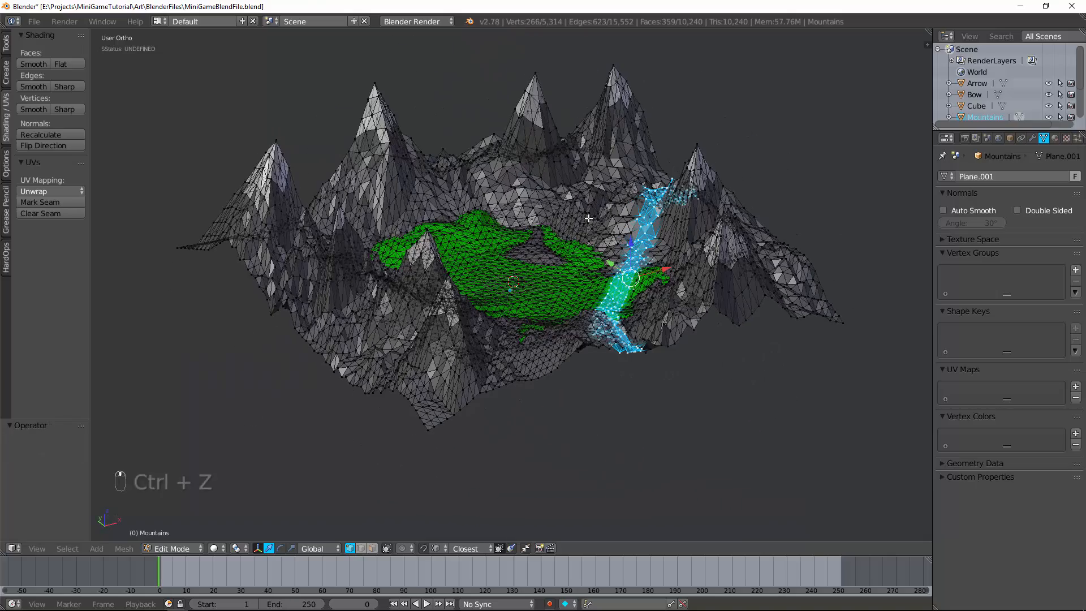
key("s")
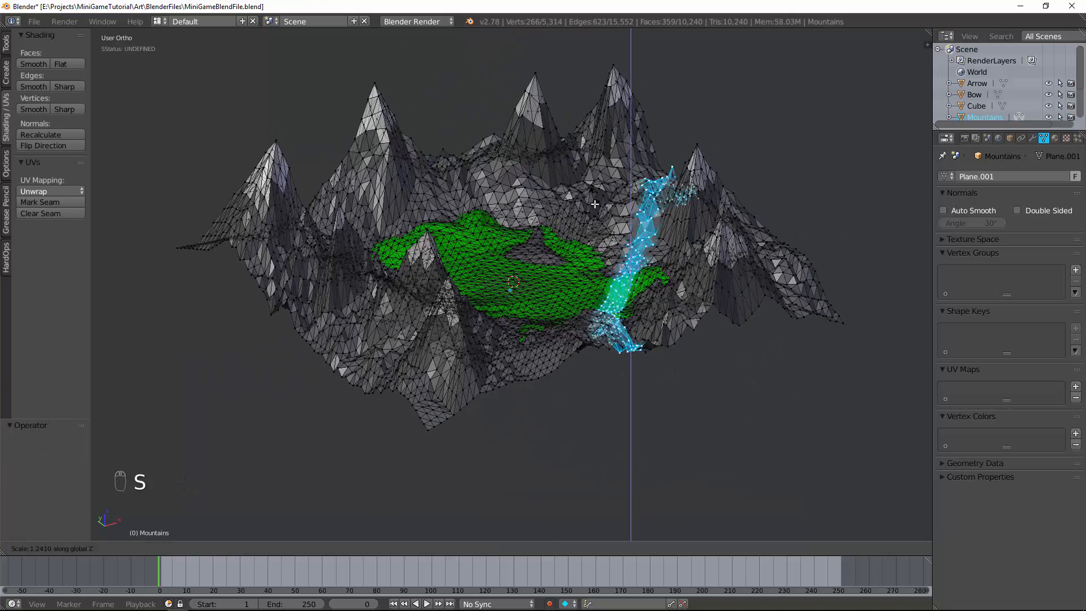
key("Return")
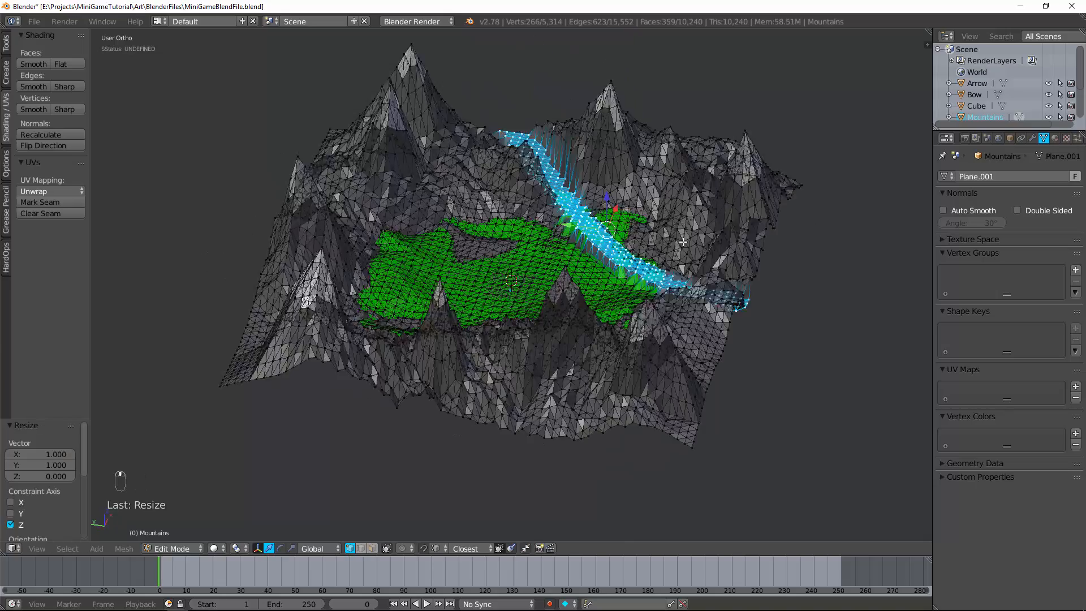
Move the river strip down along Z with Smooth proportional falloff, checking depth from front view
key("Tab")
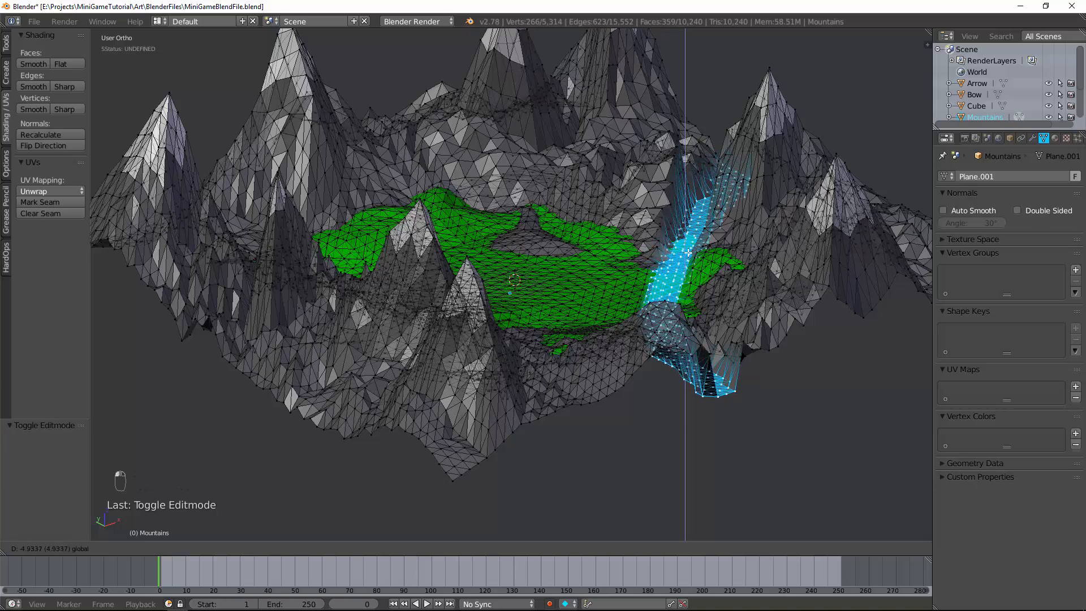
key("ctrl+z")
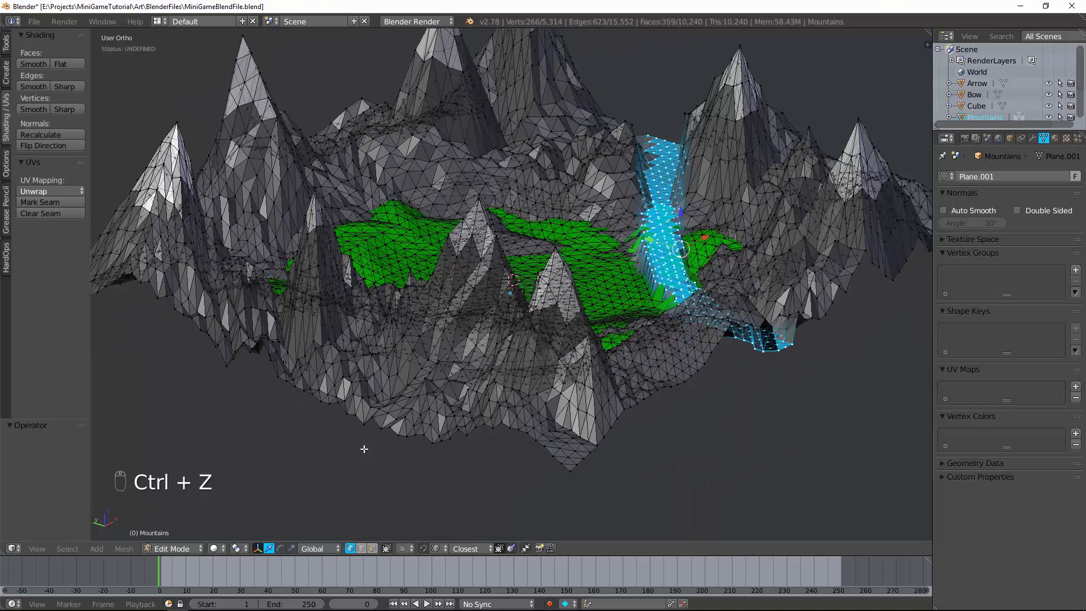
left_click(423, 547)
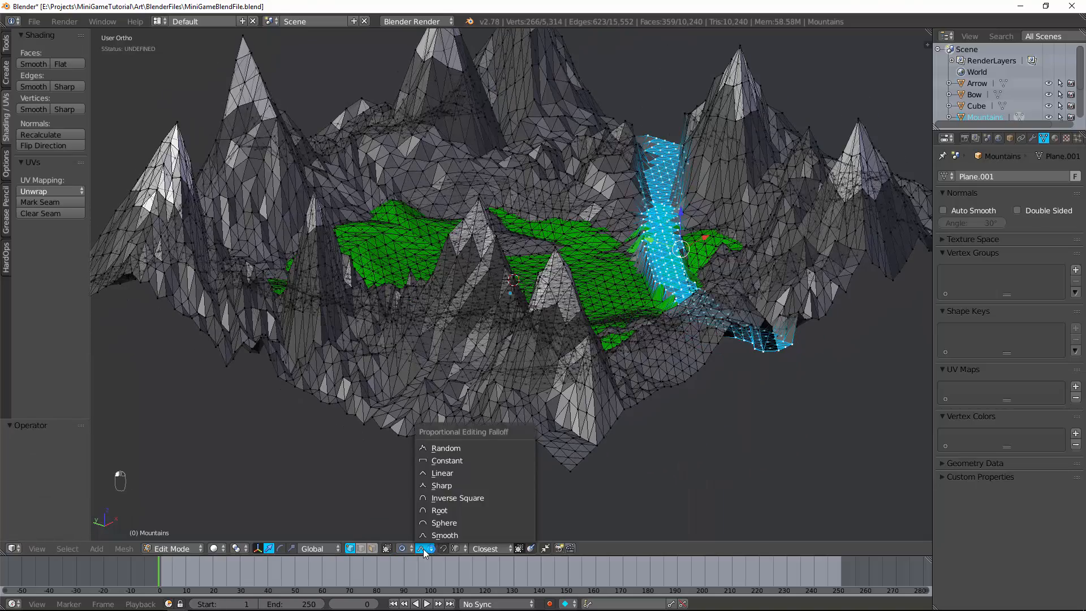
key("g")
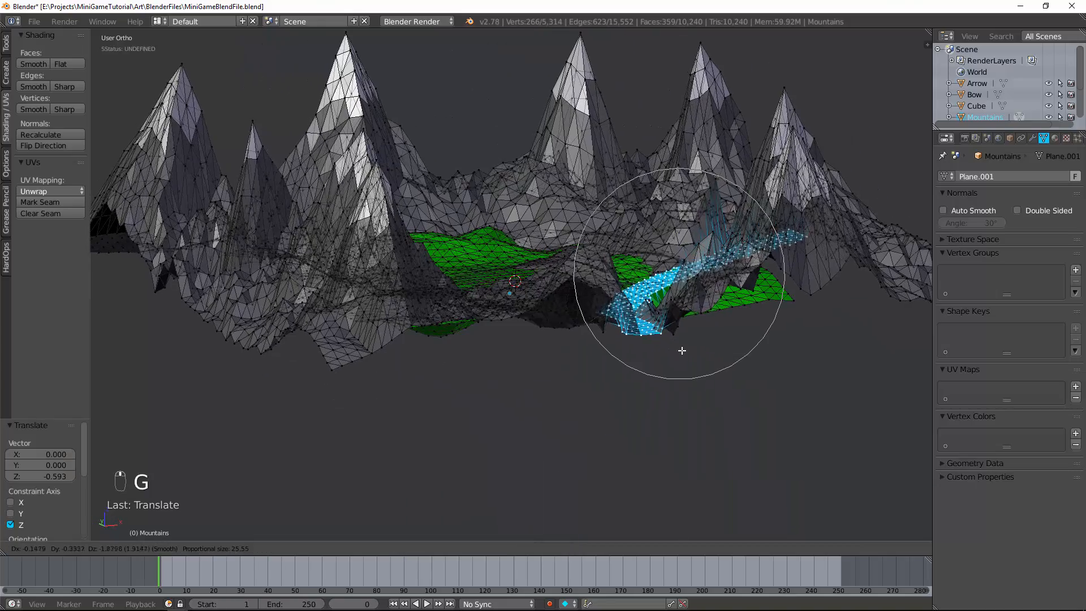
key("ctrl+z")
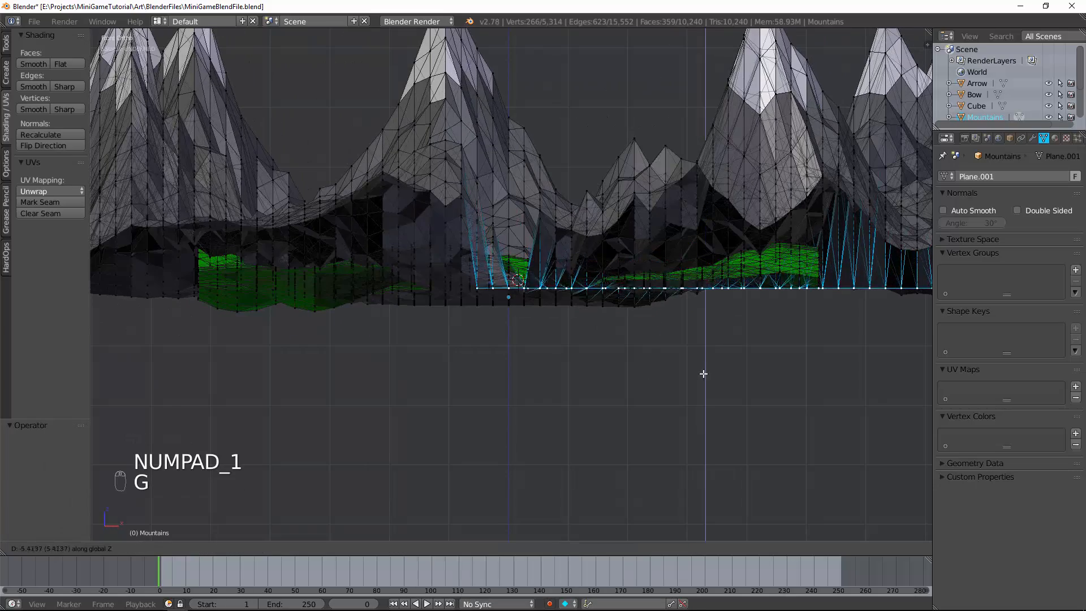
key("g")
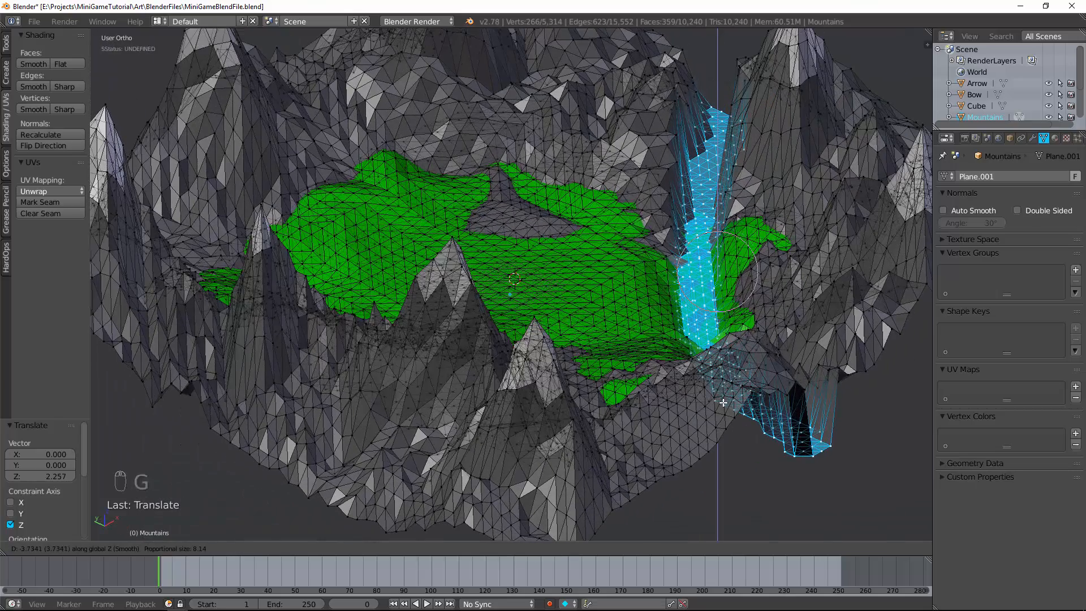
key("Tab")
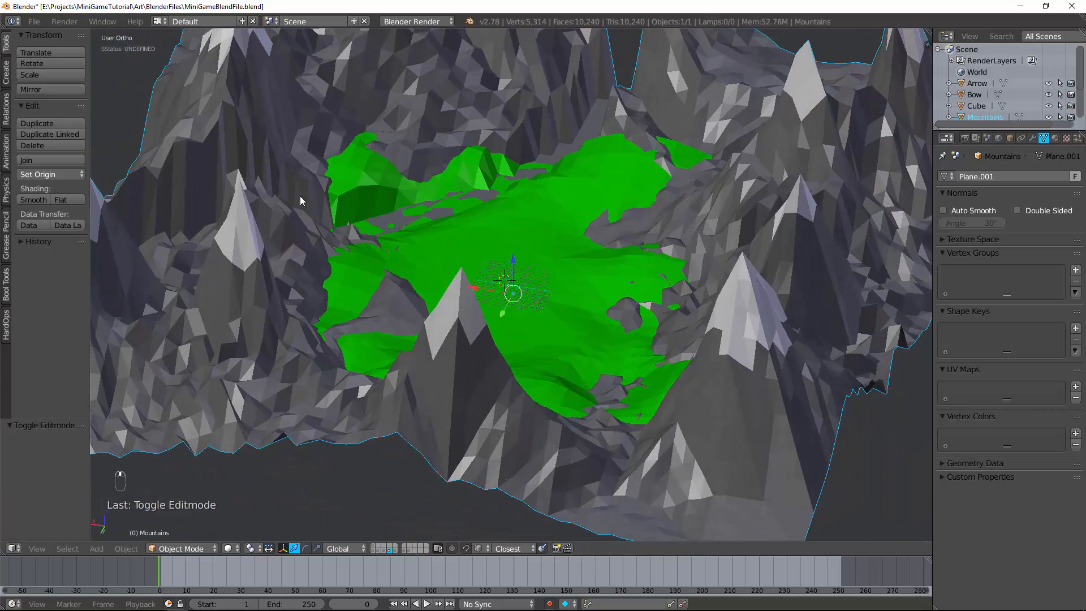
Add a plane in Edit Mode, disable proportional editing, and scale it across the whole terrain at river level
key("Tab")
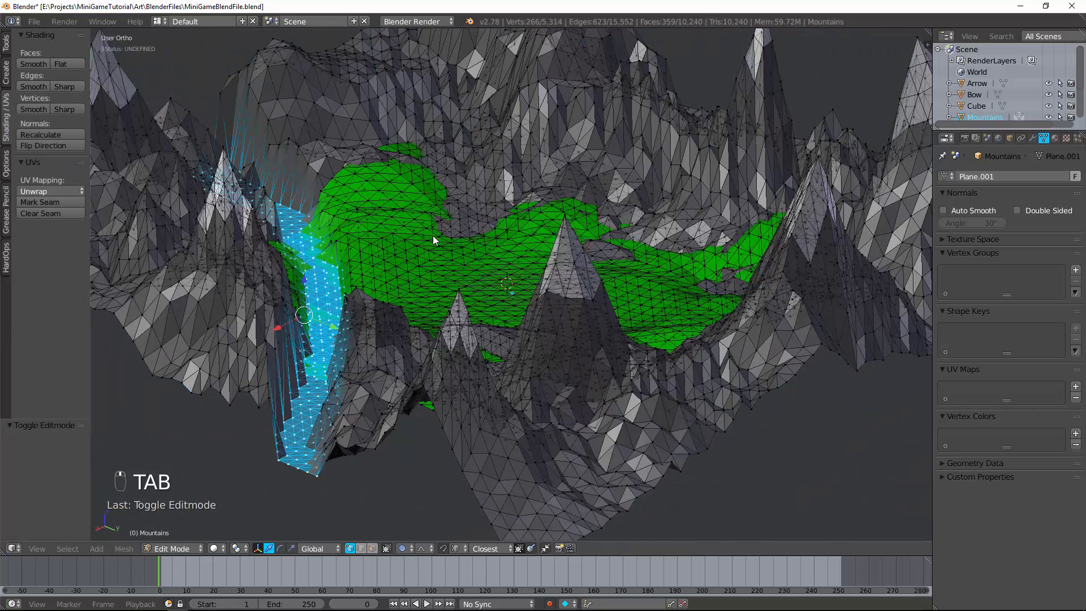
key("shift+a")
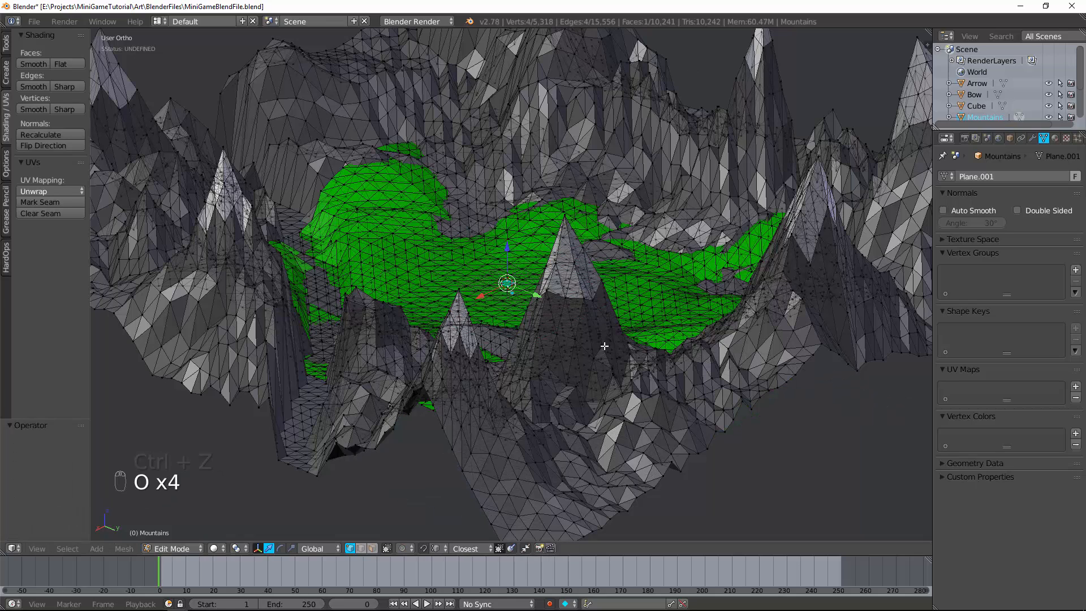
key("s")
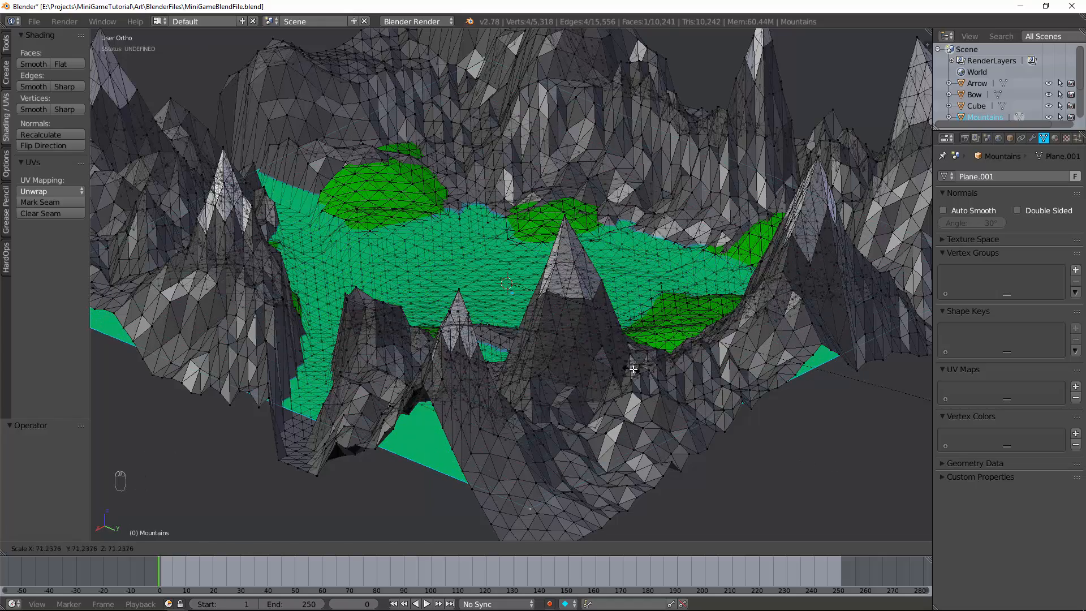
key("s")
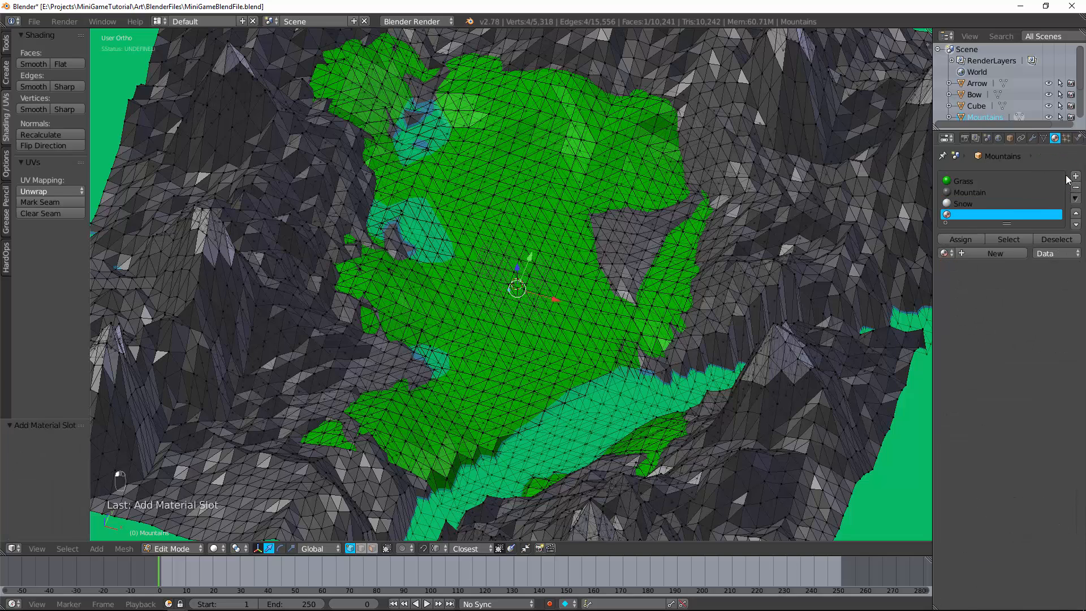
Create a blue diffuse material named Water and assign it to the flat water plane
left_click(994, 253)
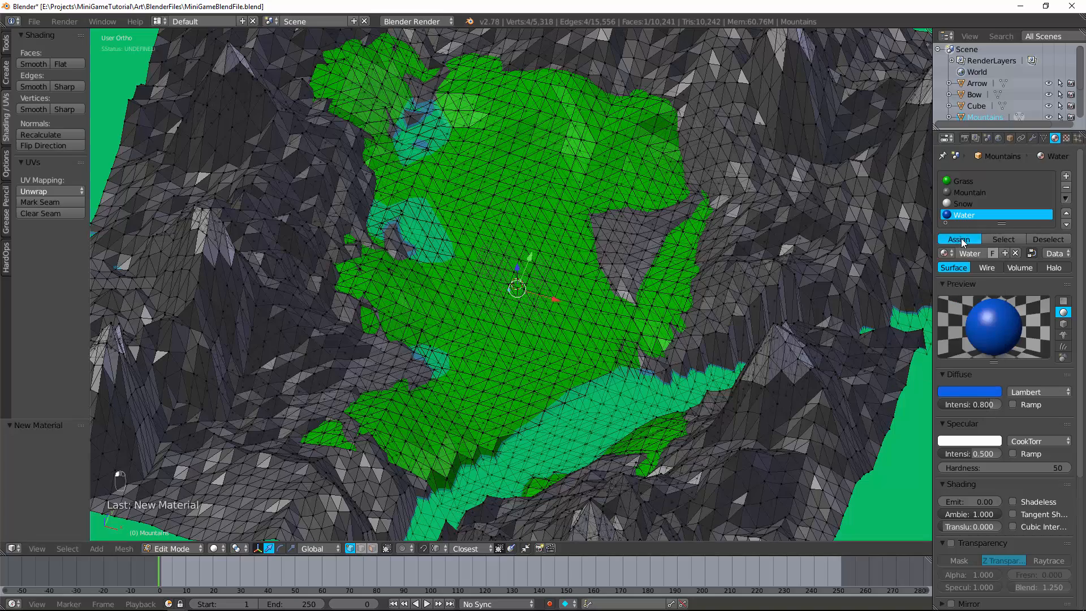
key("Tab")
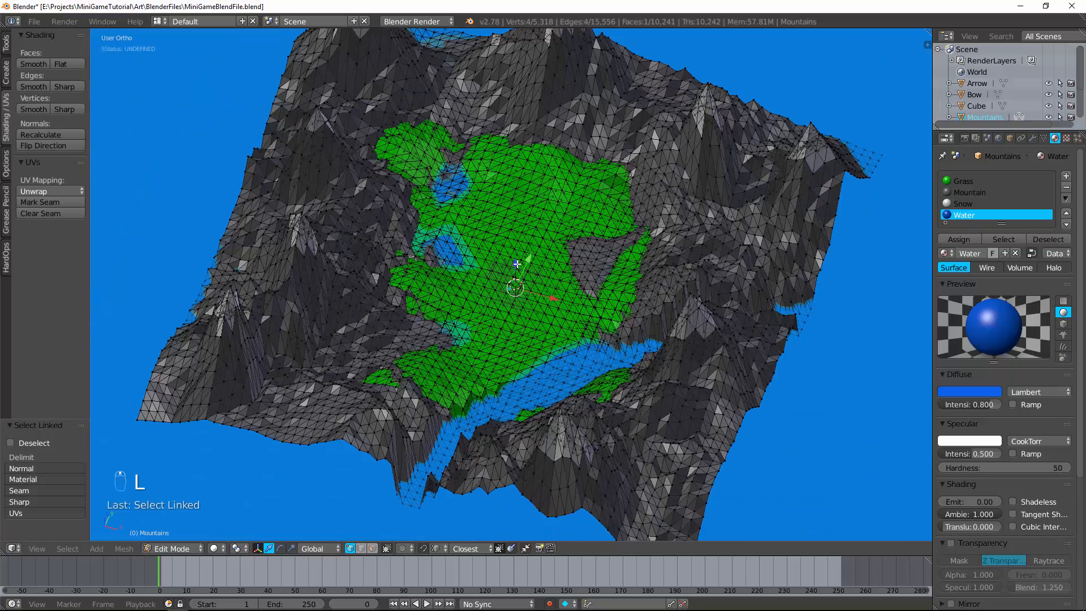
key("Tab")
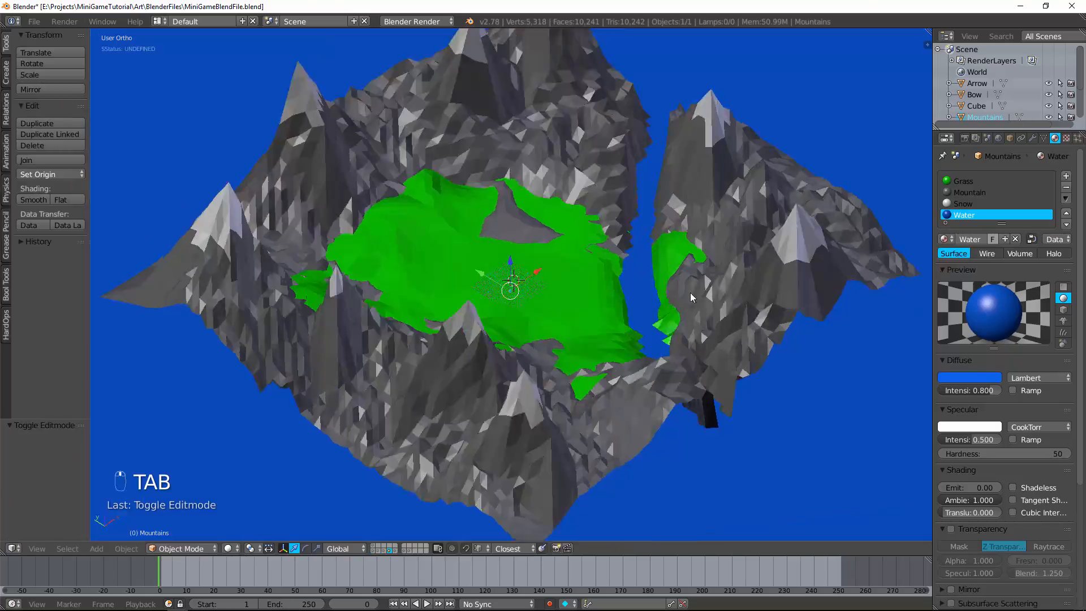
key("Tab")
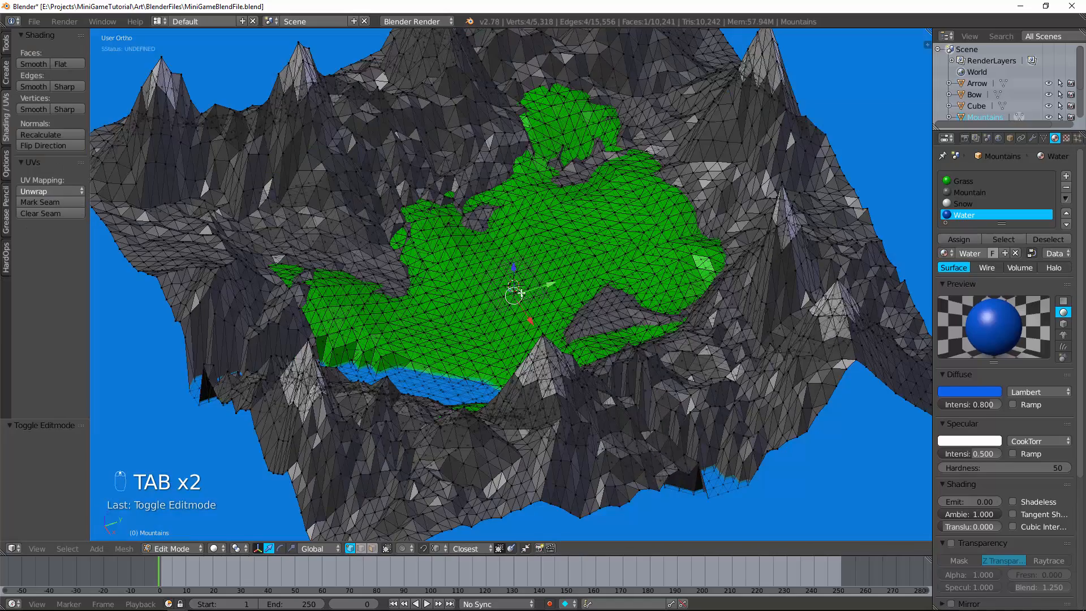
Separate the water plane into its own object and name it River
key("p")
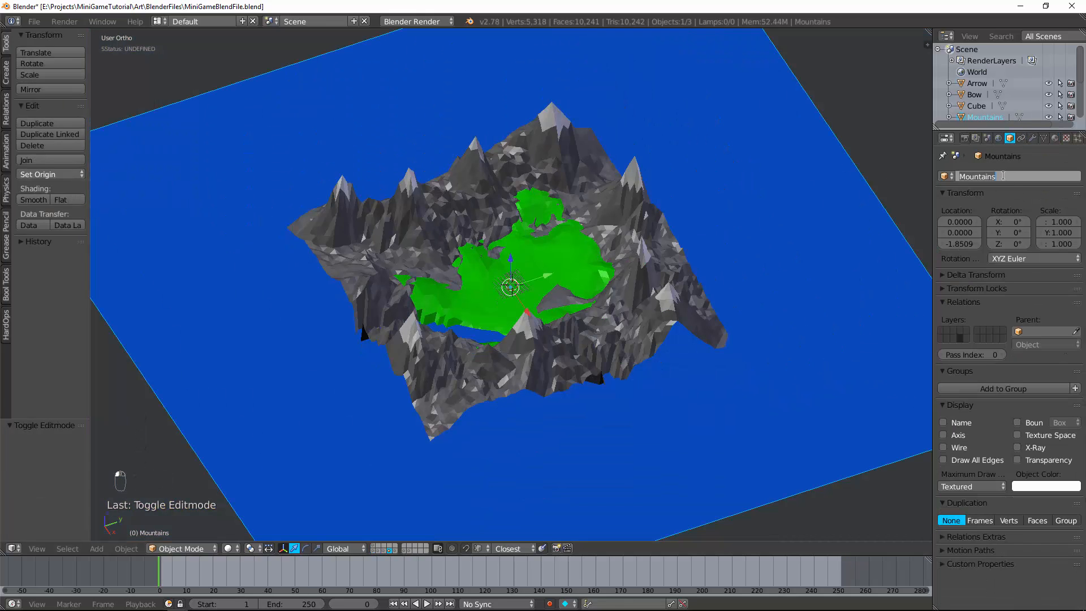
type("River")
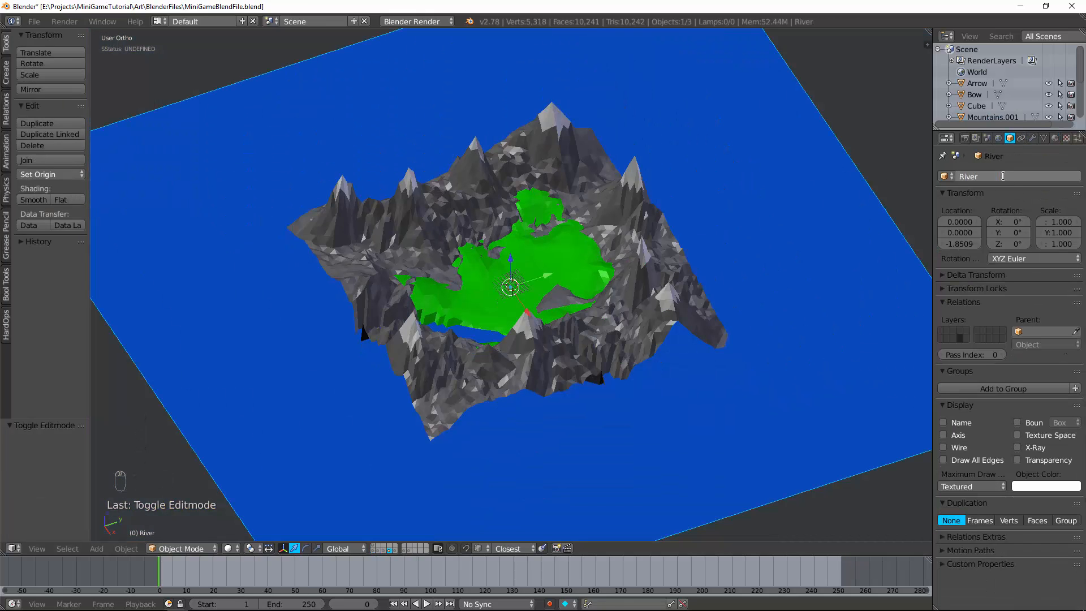
key("backspace")
type("Field")
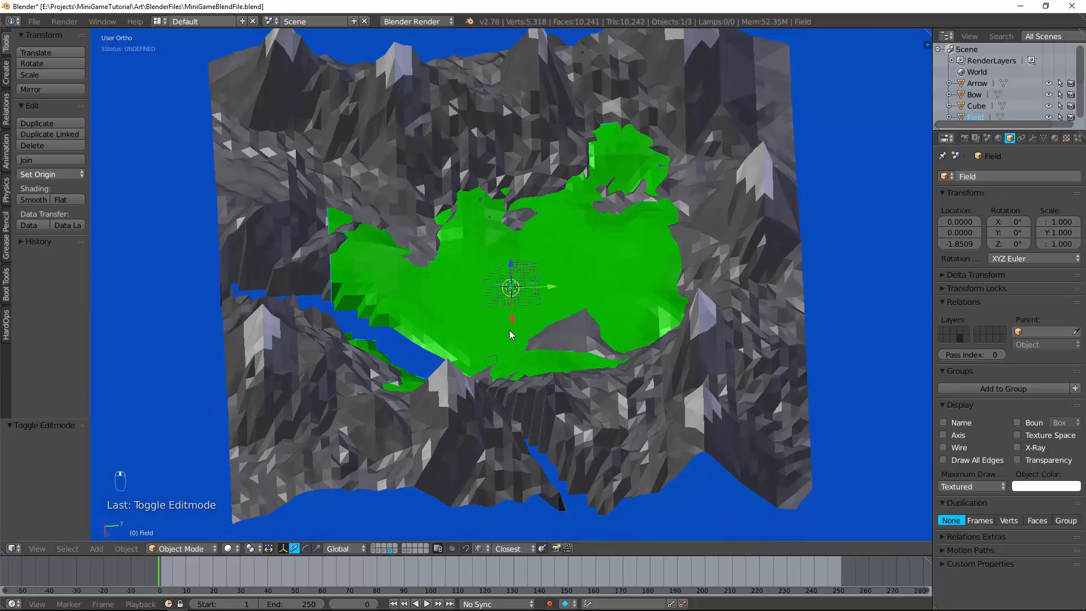
Duplicate canopy spheres, shrink them, and nestle the copies beside the trunk base as a bush
scroll("up", 3)
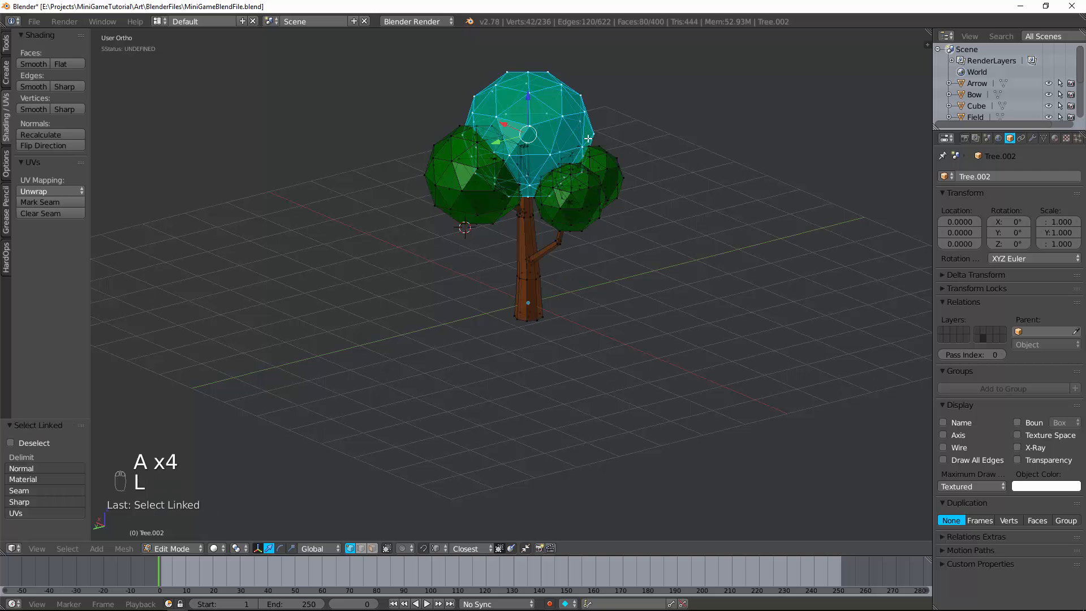
key("NUMPAD_3")
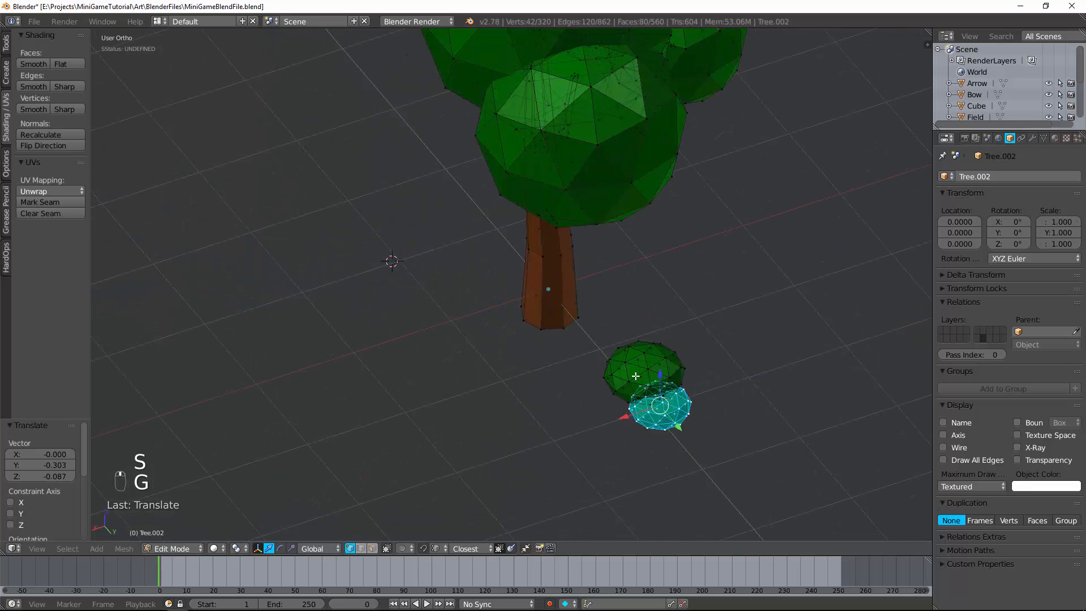
key("shift+d")
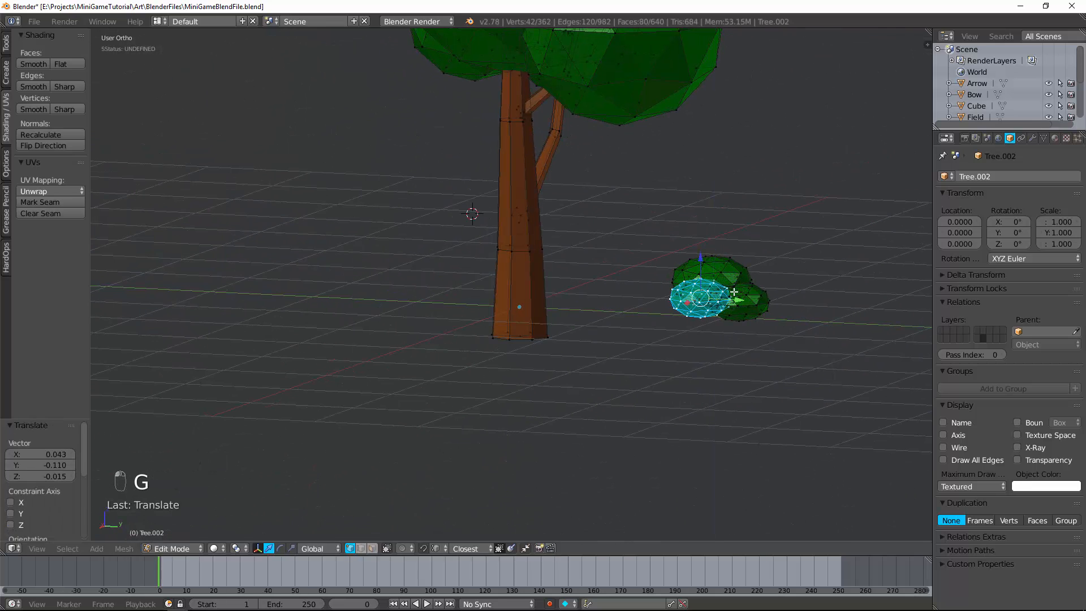
key("Tab")
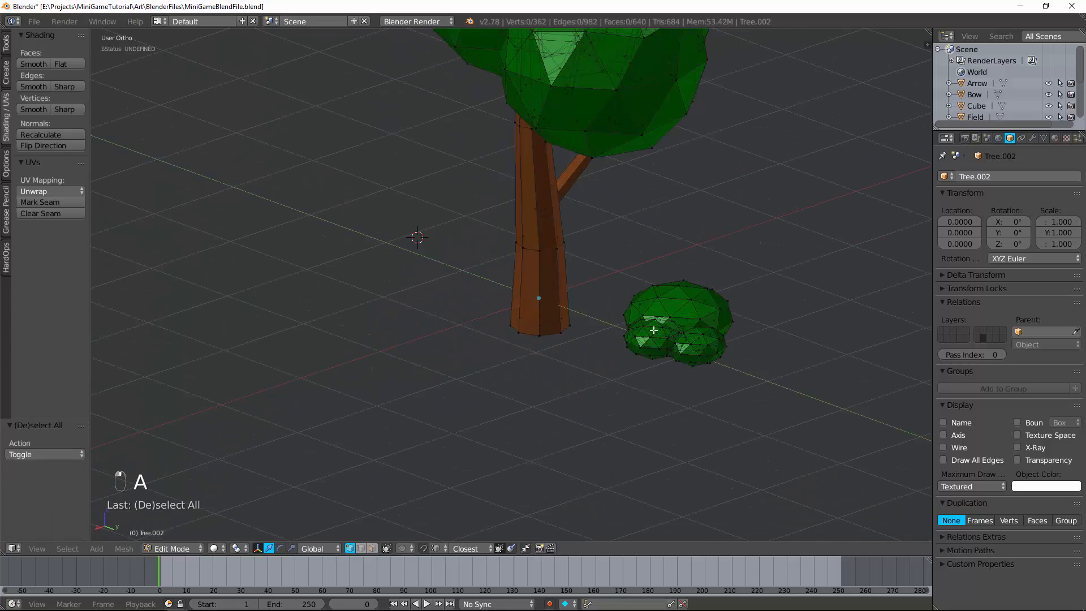
Clear the selection, then select every sphere of the small bush with L
key("Tab")
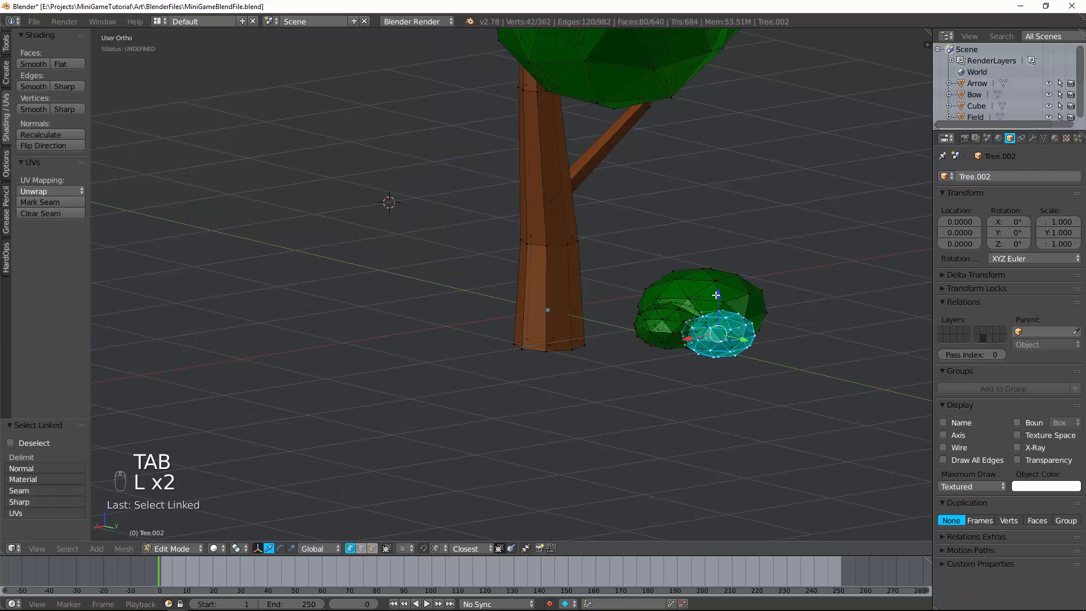
key("l")
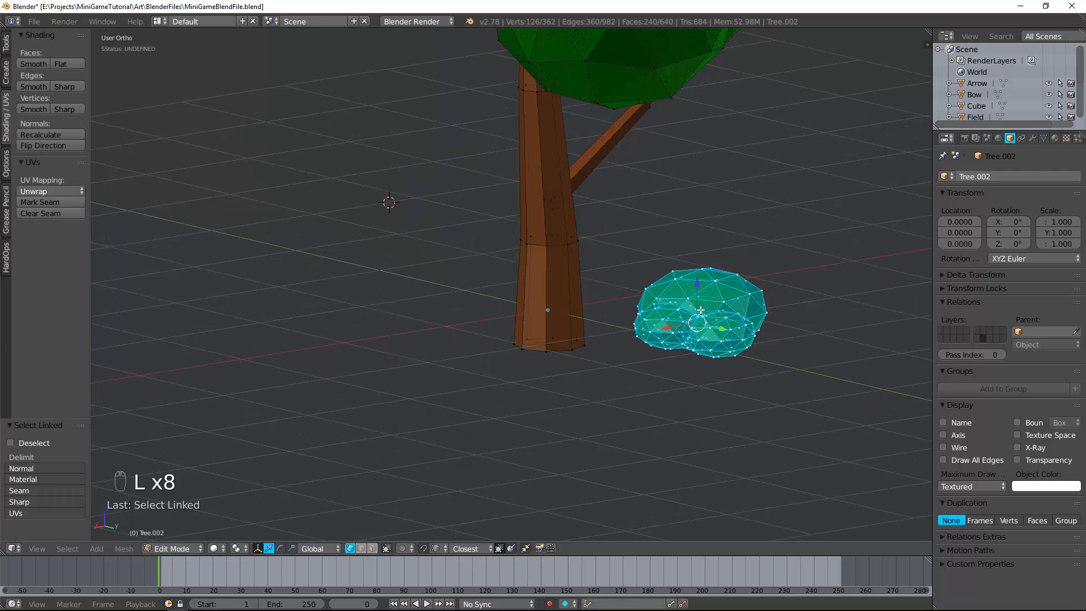
key("Tab")
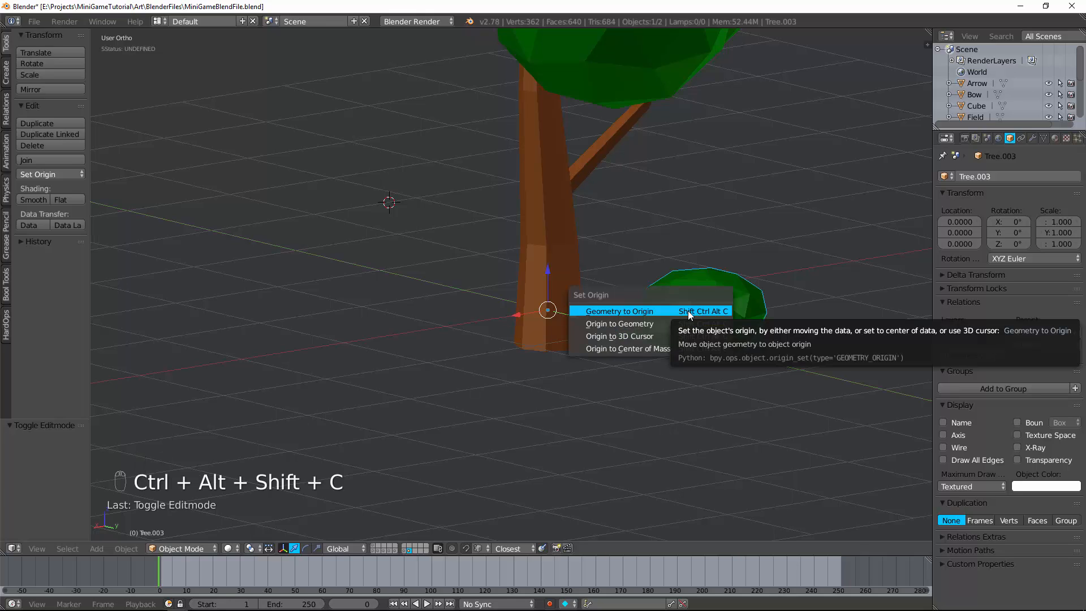
Separate the bush, set its origin to its geometry, and move it to its own layer
left_click(619, 310)
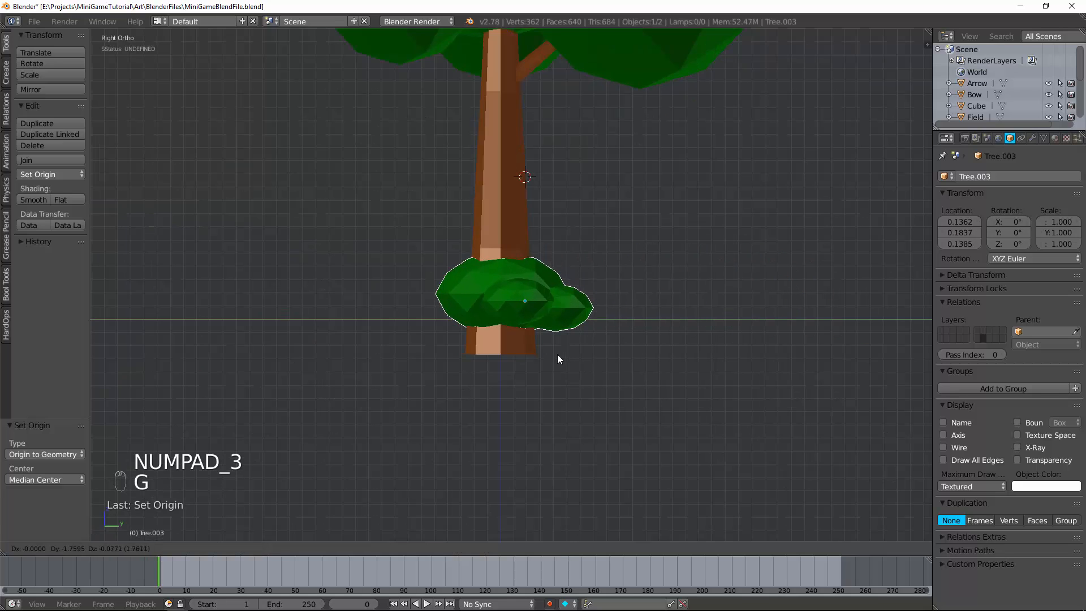
key("m")
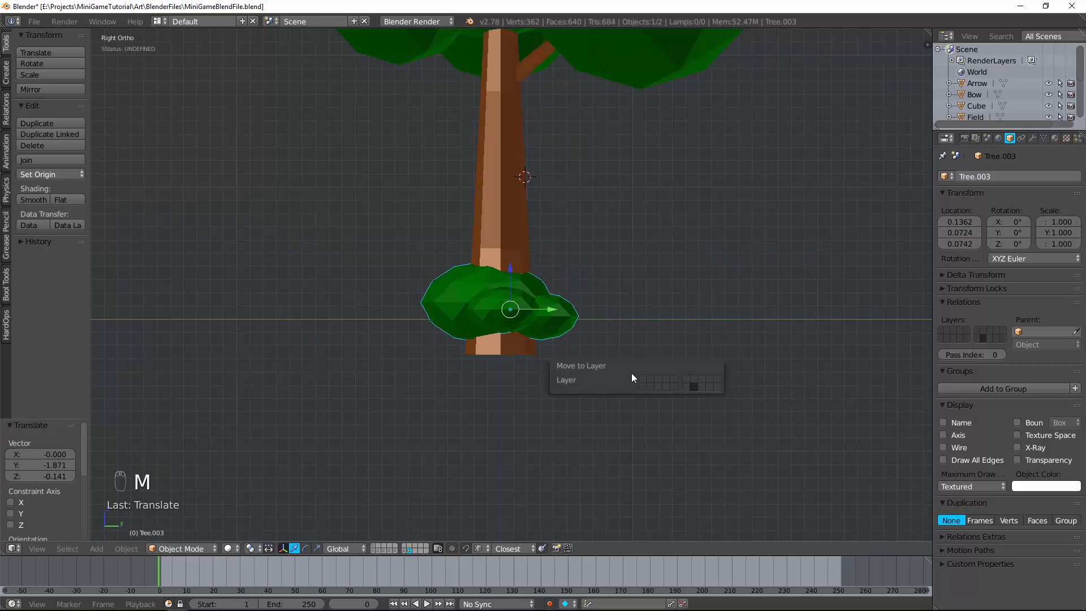
left_click(647, 380)
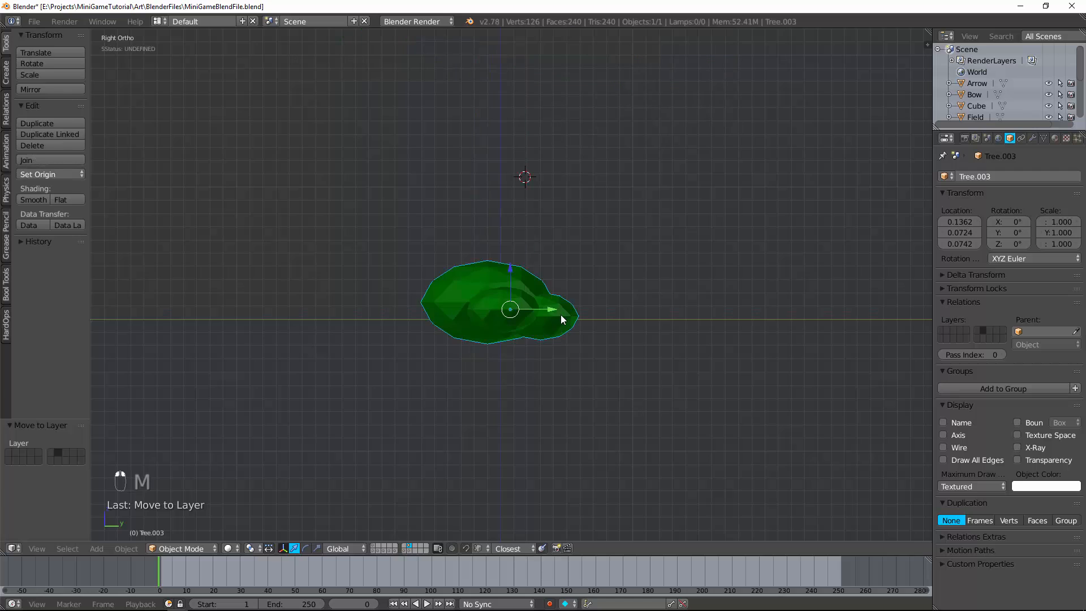
key("Tab")
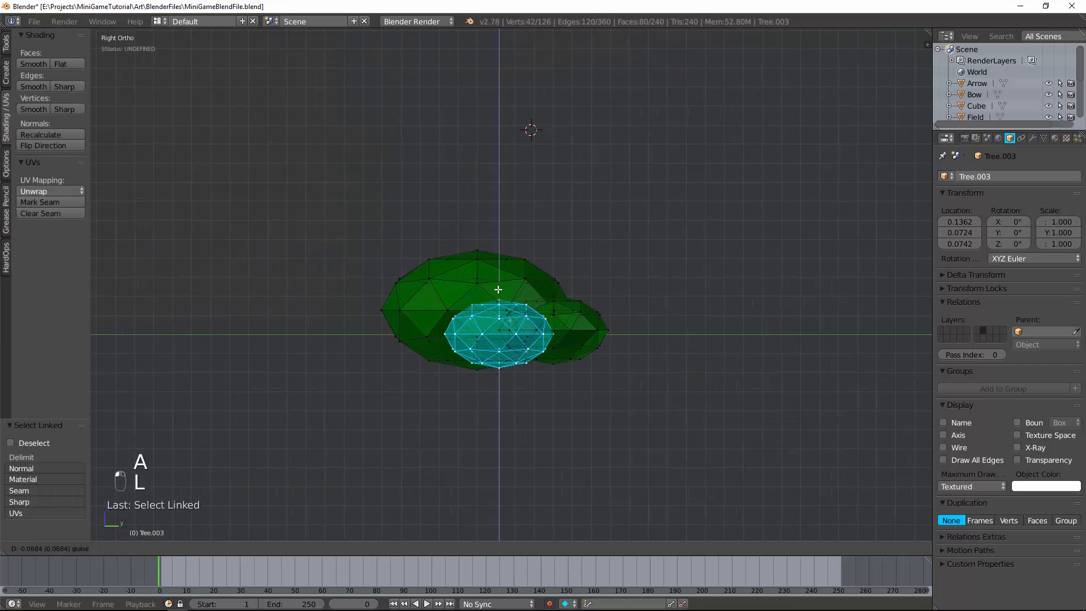
key("Tab")
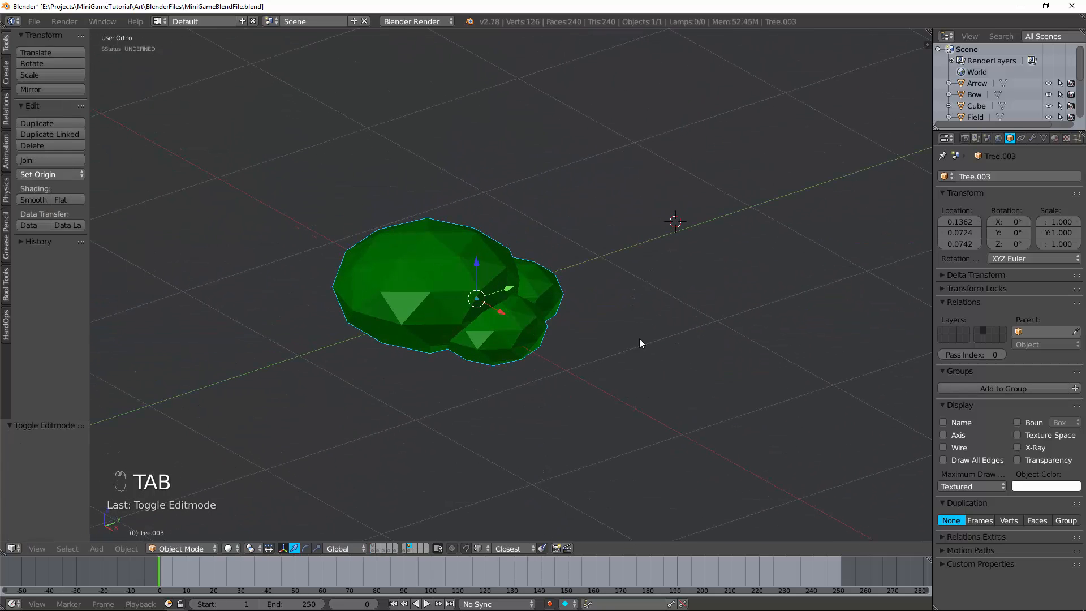
Snap the cursor to world centre, duplicate the bush, and reduce the copy to a single sphere at the origin
key("shift+s")
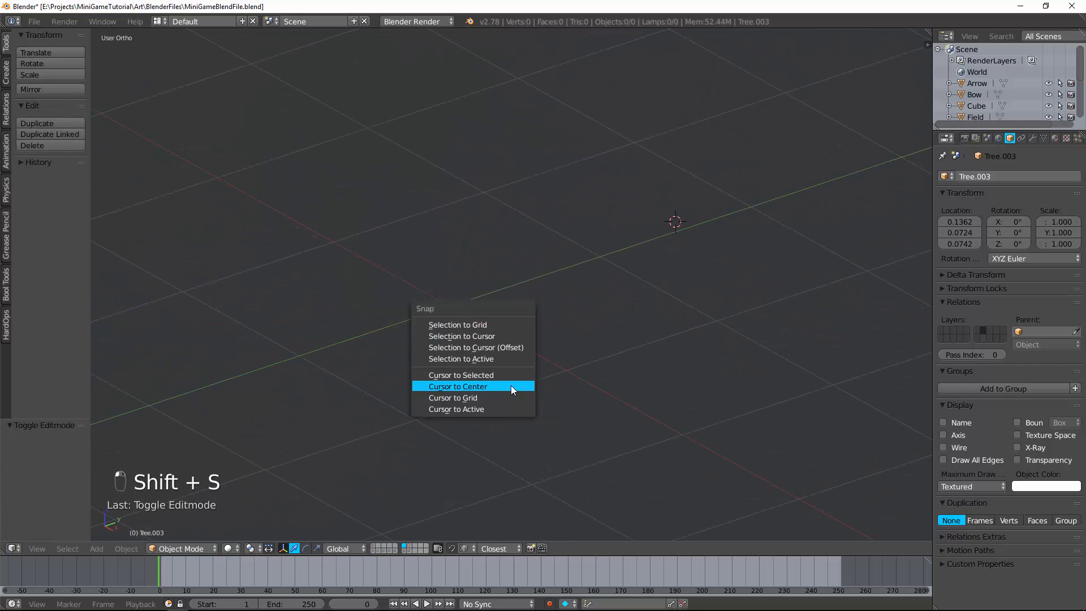
left_click(457, 386)
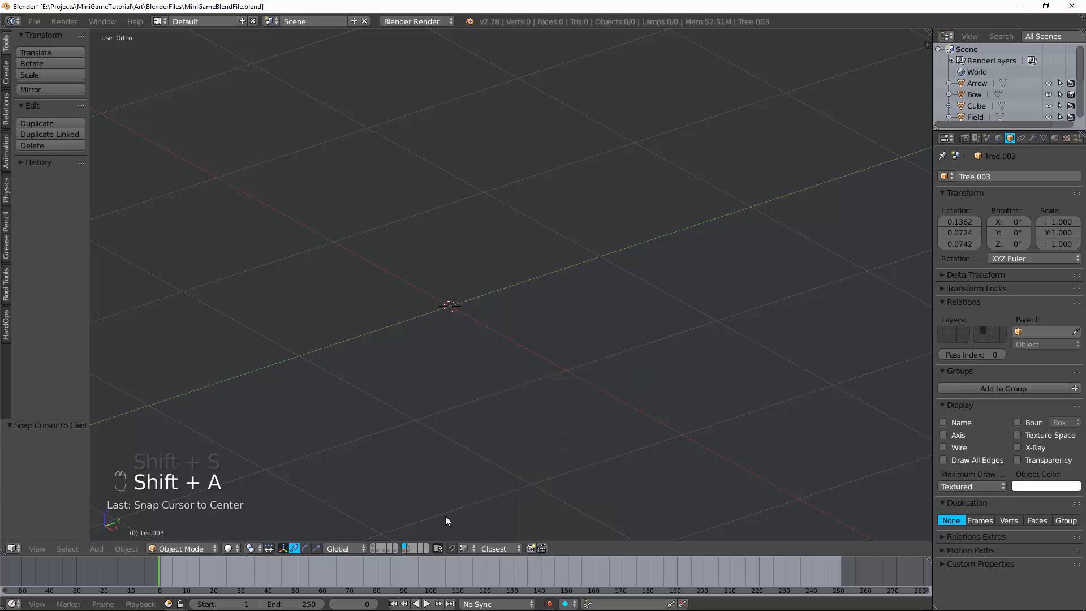
key("shift+d")
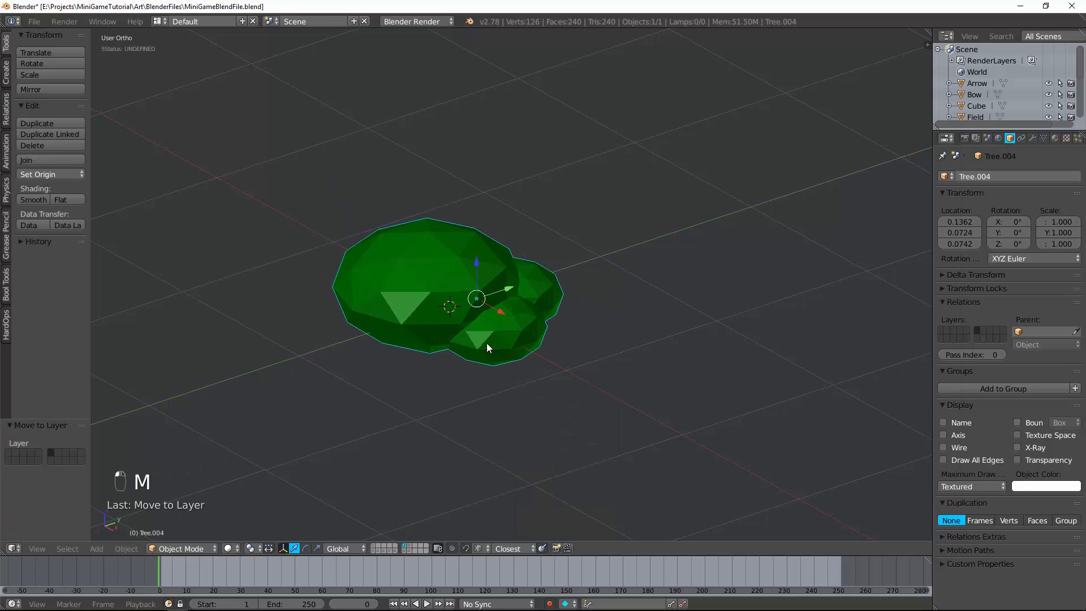
key("Tab")
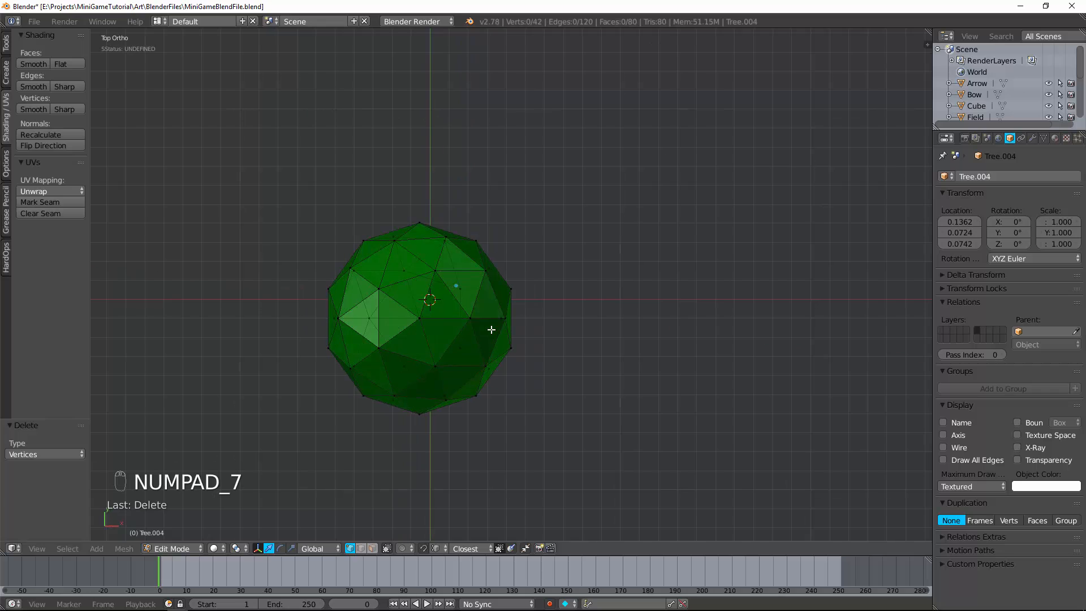
key("Tab")
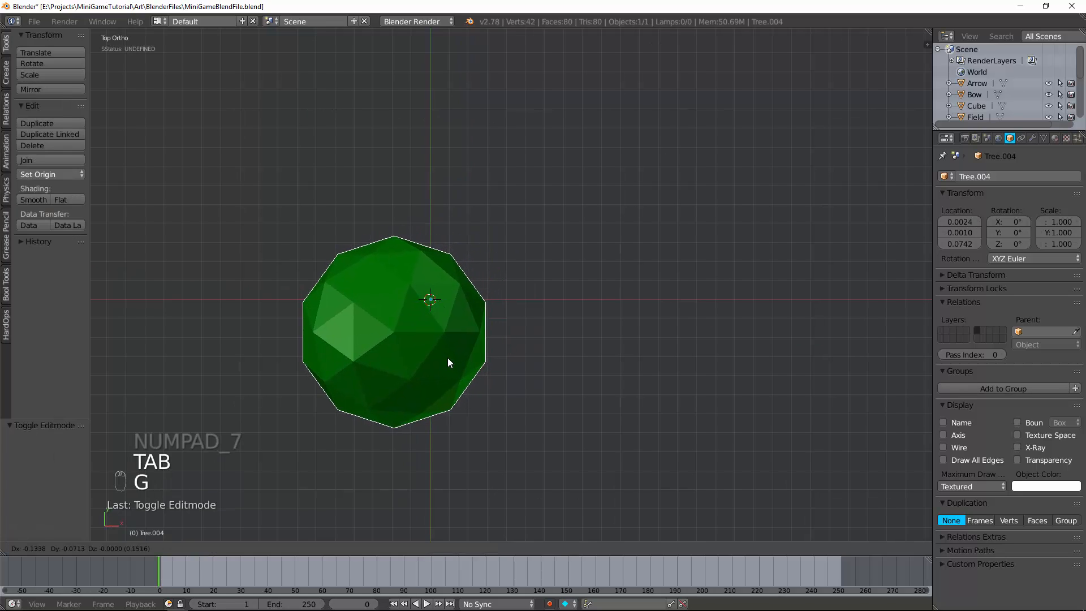
key("Tab")
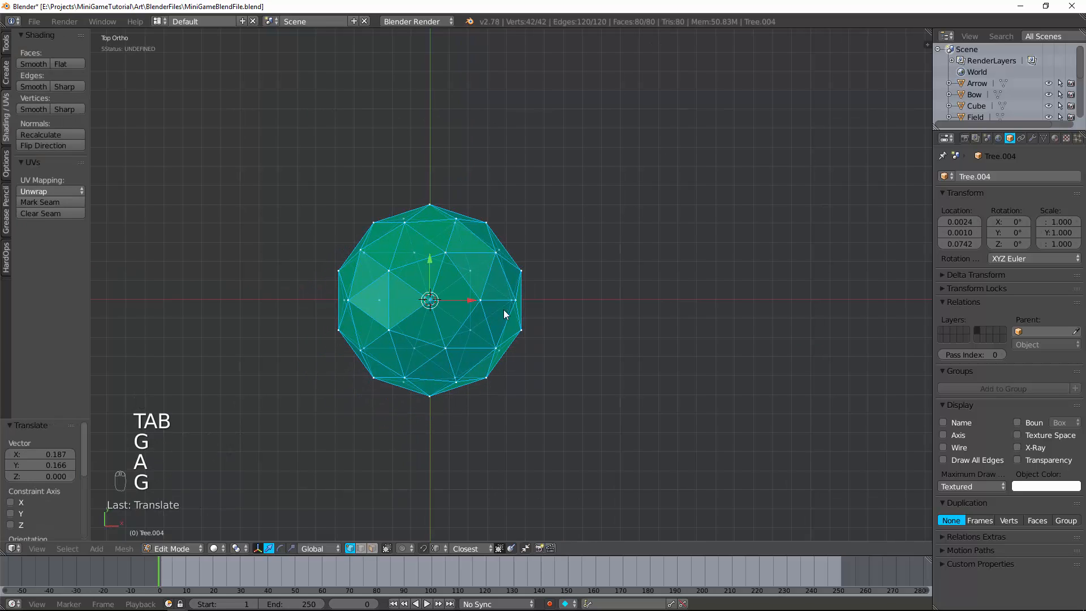
key("Tab")
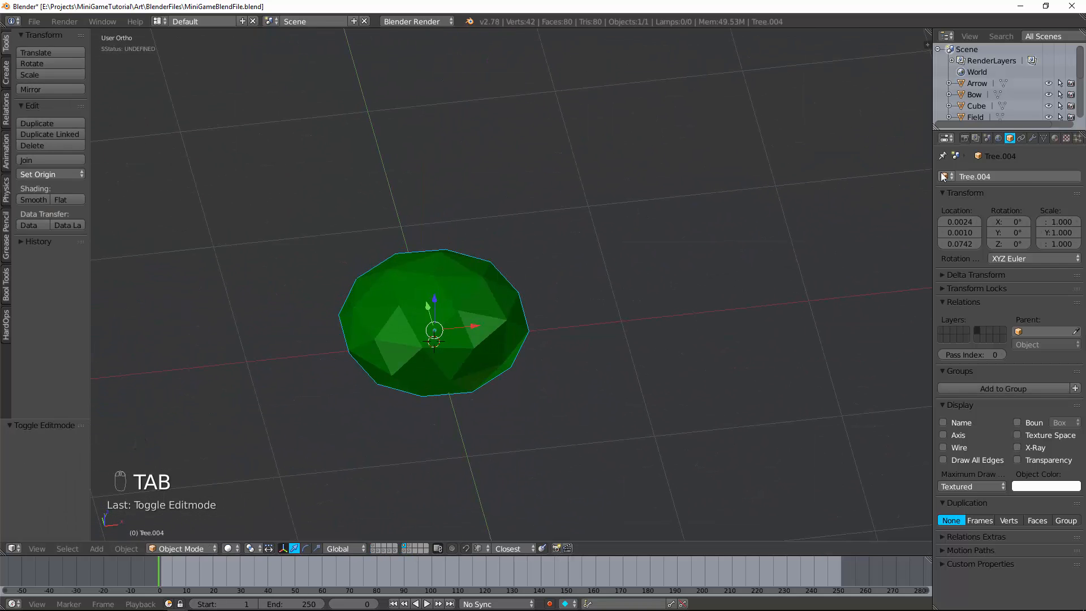
Rename the bush objects to Bush.000 onward, undoing an unwanted paste along the way
type("Bush.000")
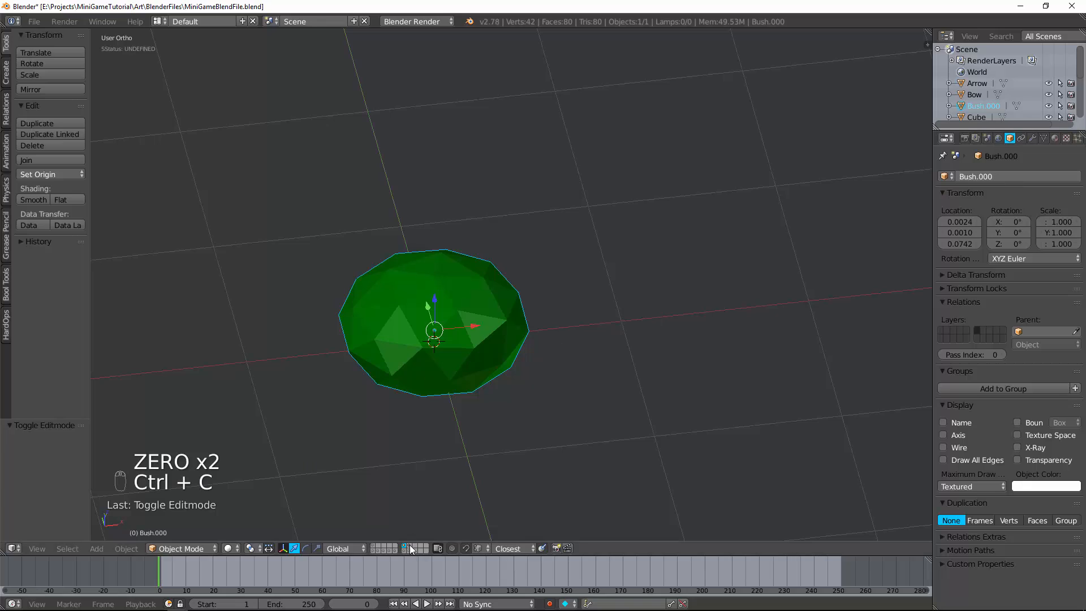
key("ctrl+v")
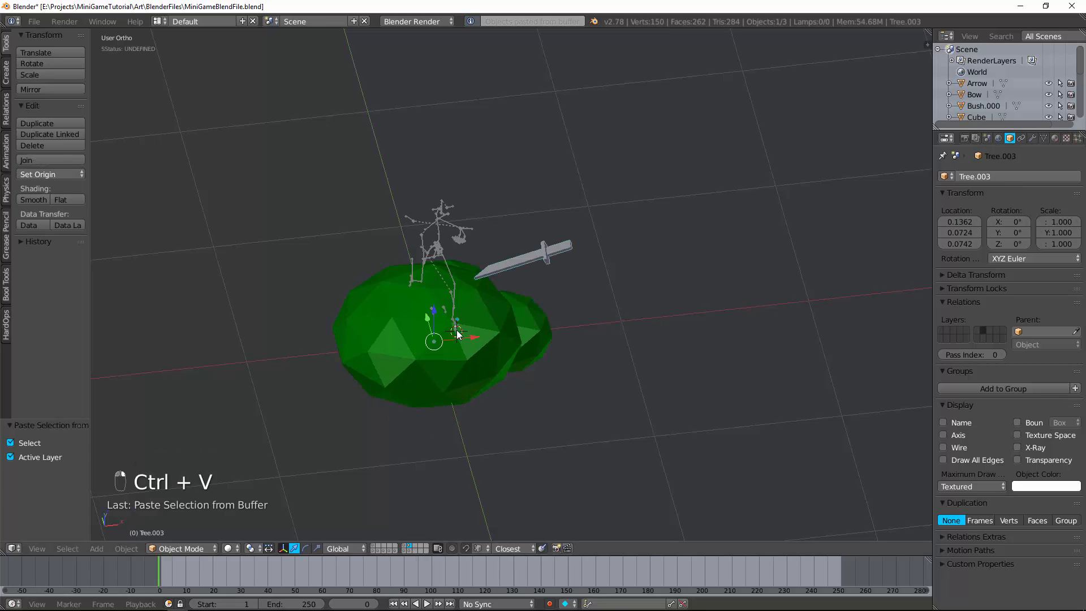
key("ctrl+z")
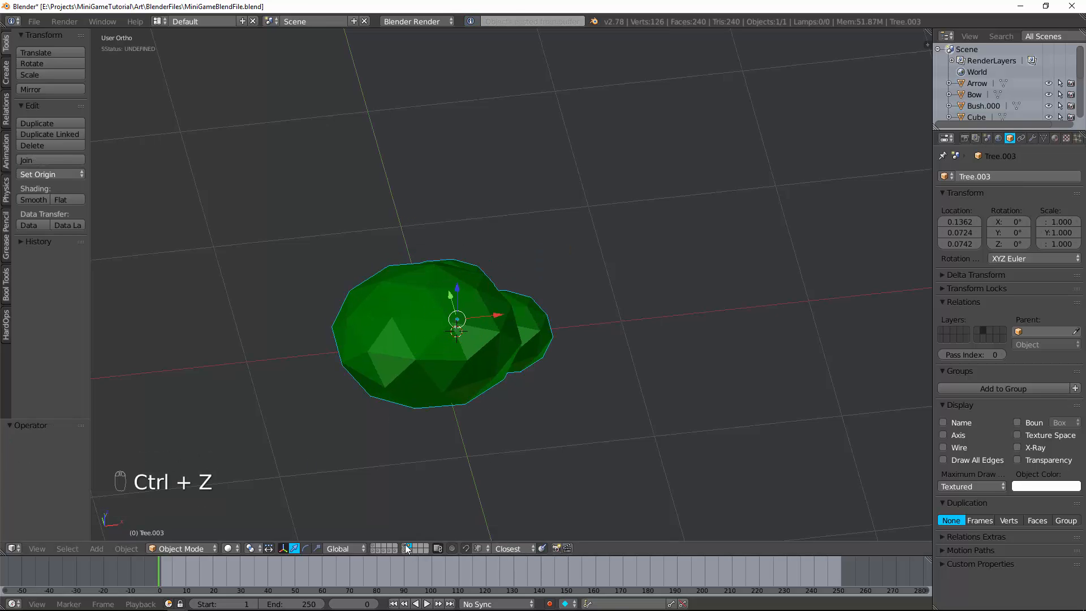
key("ctrl+z")
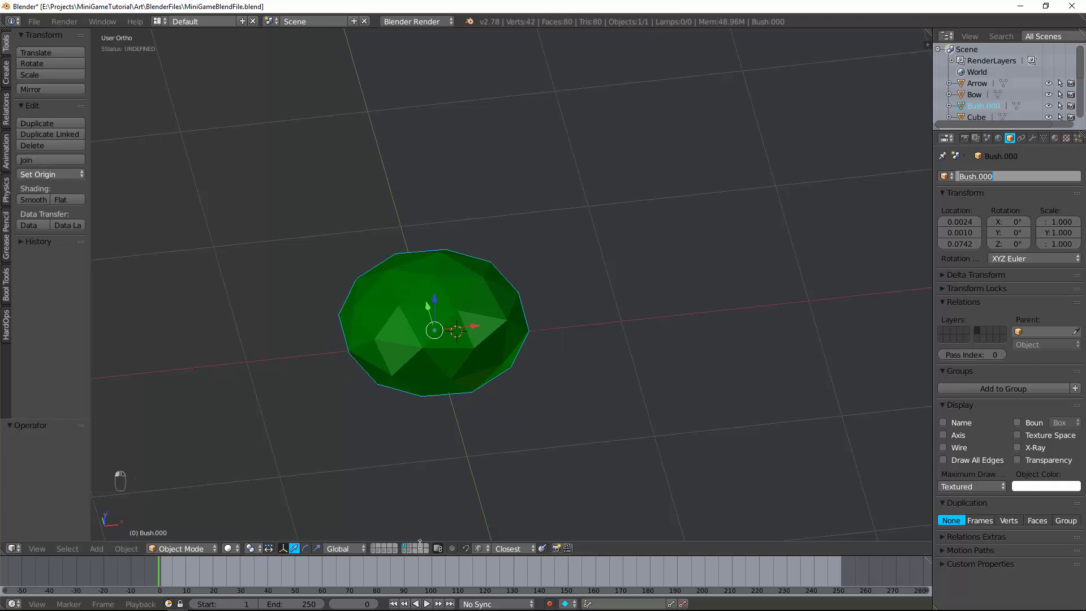
key("ctrl+v")
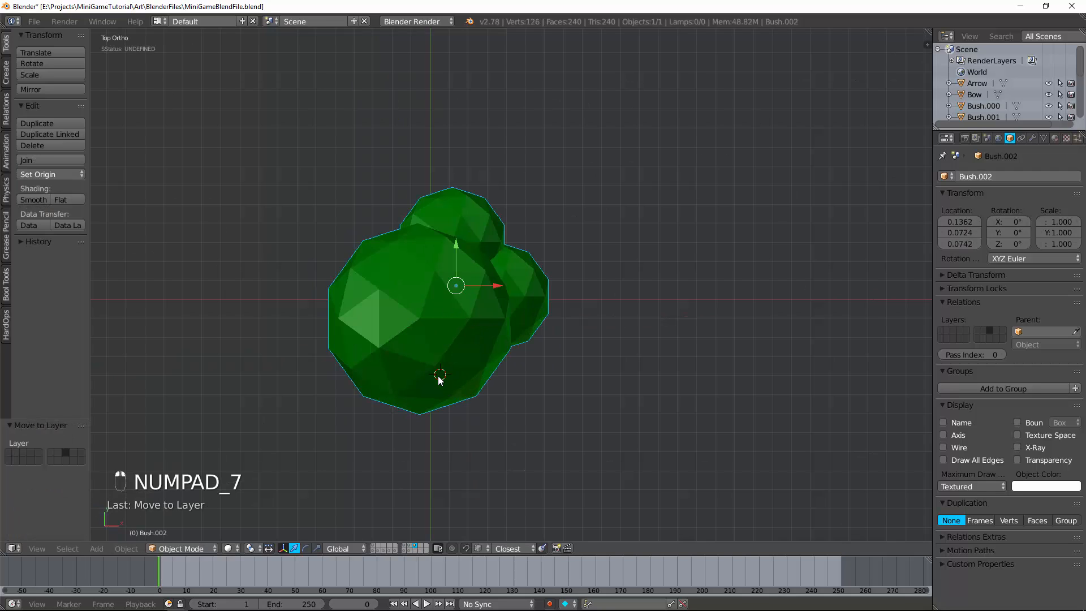
Duplicate and resize bush spheres in Edit Mode into an overlapping cluster at the trunk base
key("Tab")
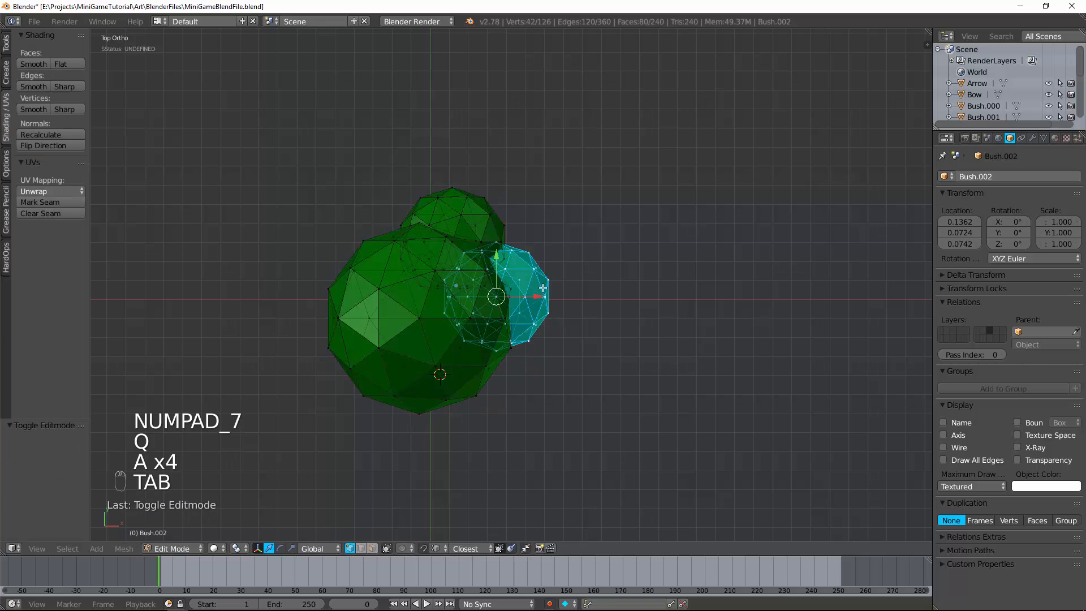
key("a")
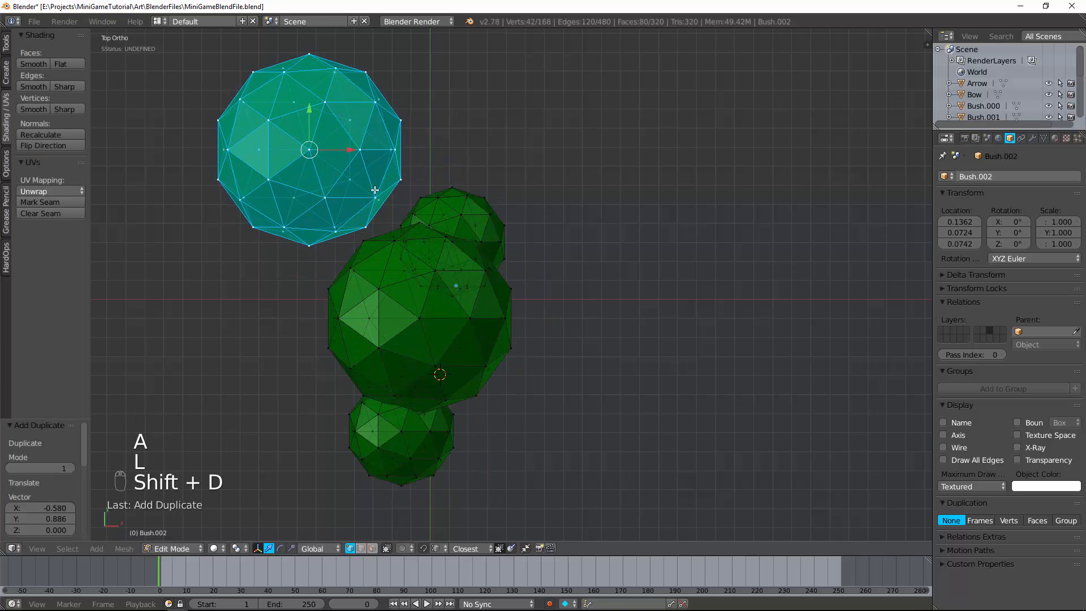
key("s")
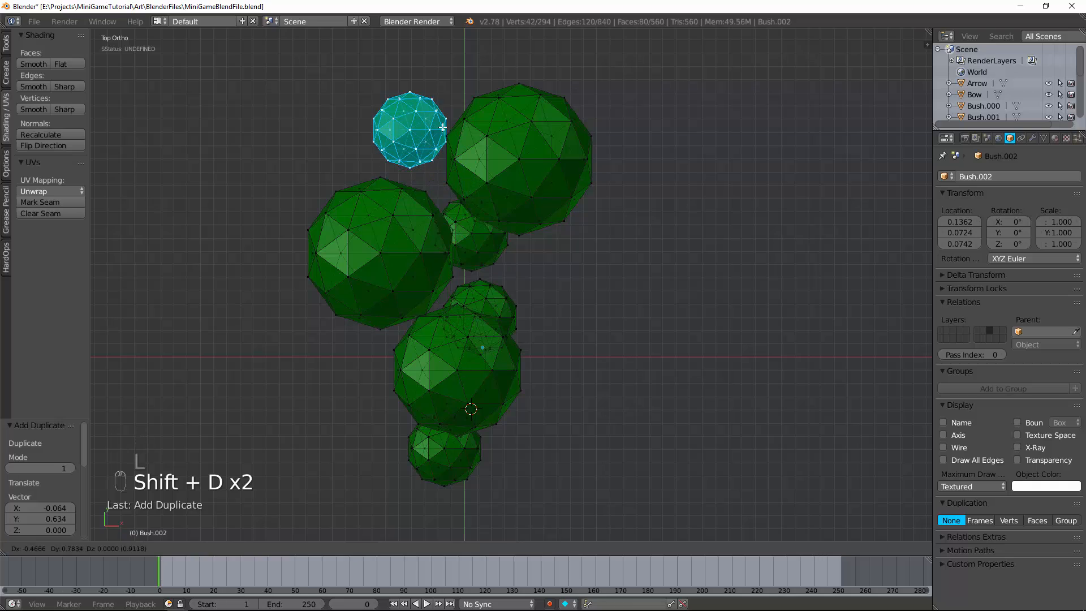
key("Tab")
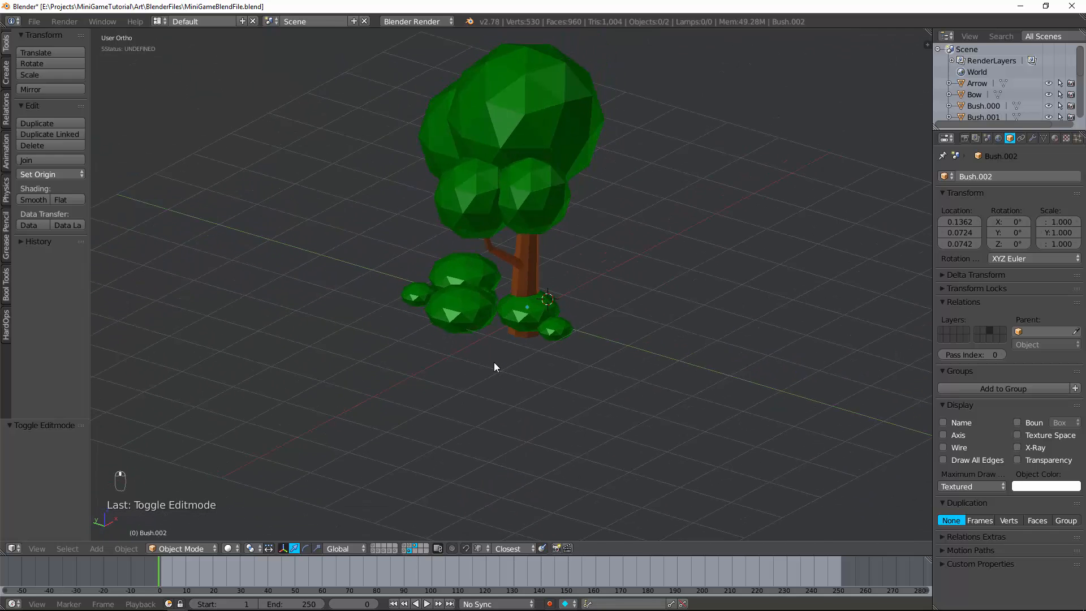
Snap the 3D cursor to the scene centre, add a cube there, and shrink it to a tiny size
key("shift+s")
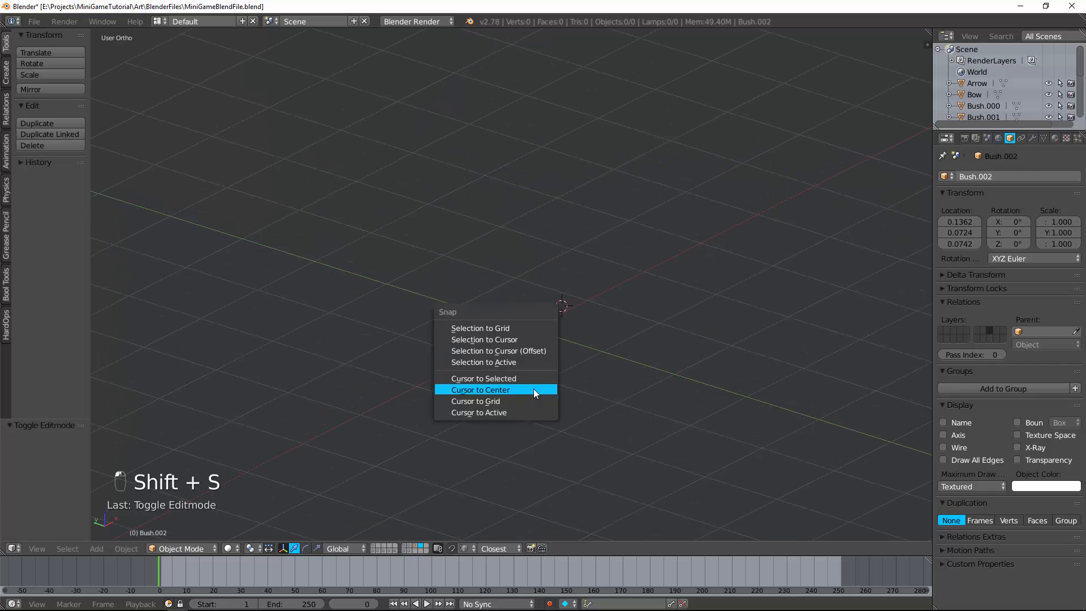
left_click(480, 389)
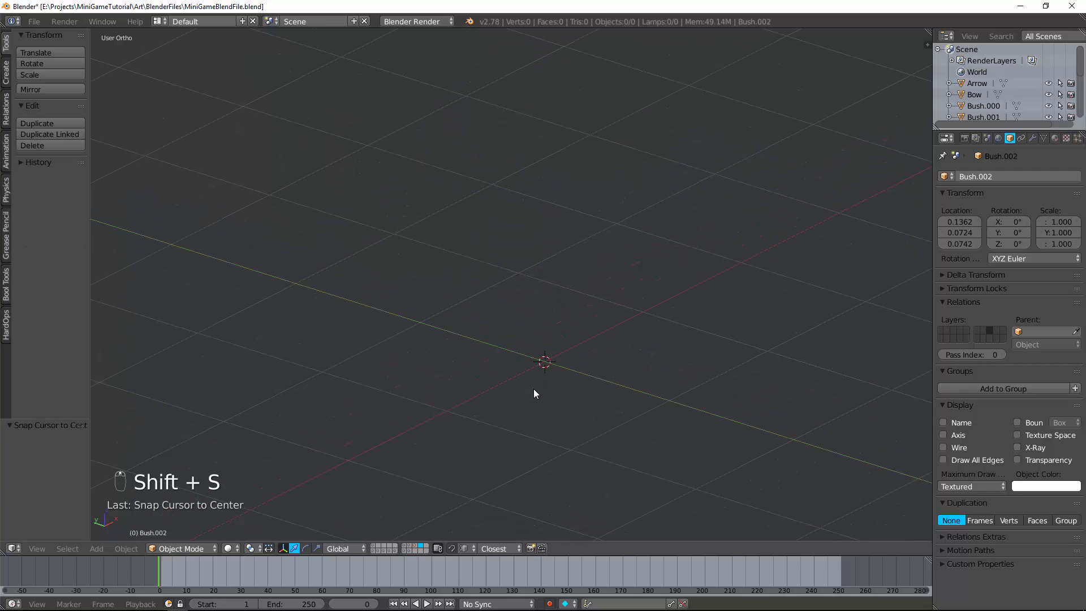
key("shift+a")
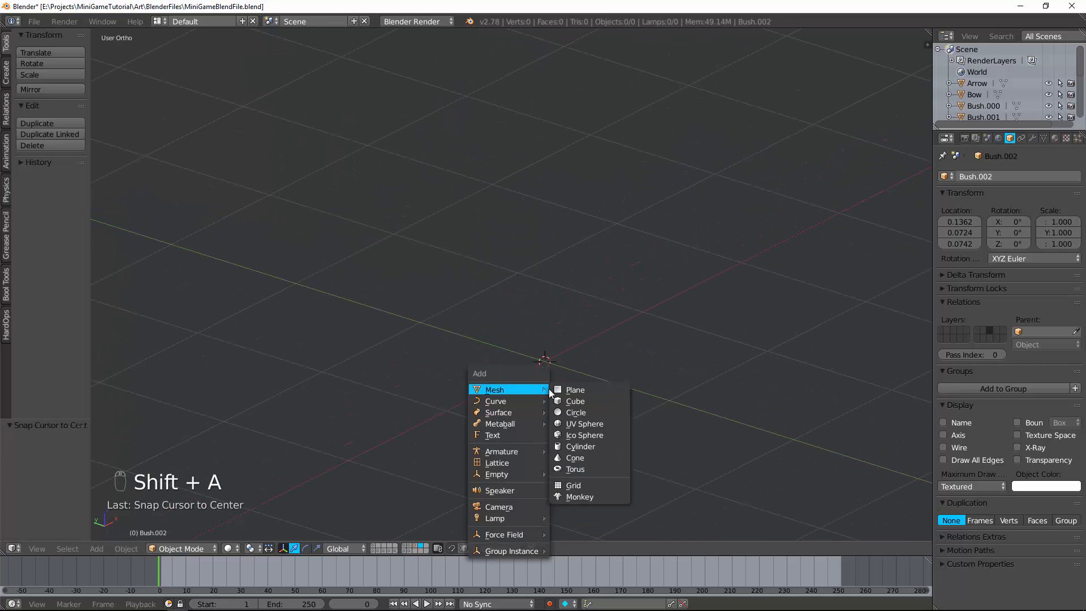
left_click(574, 401)
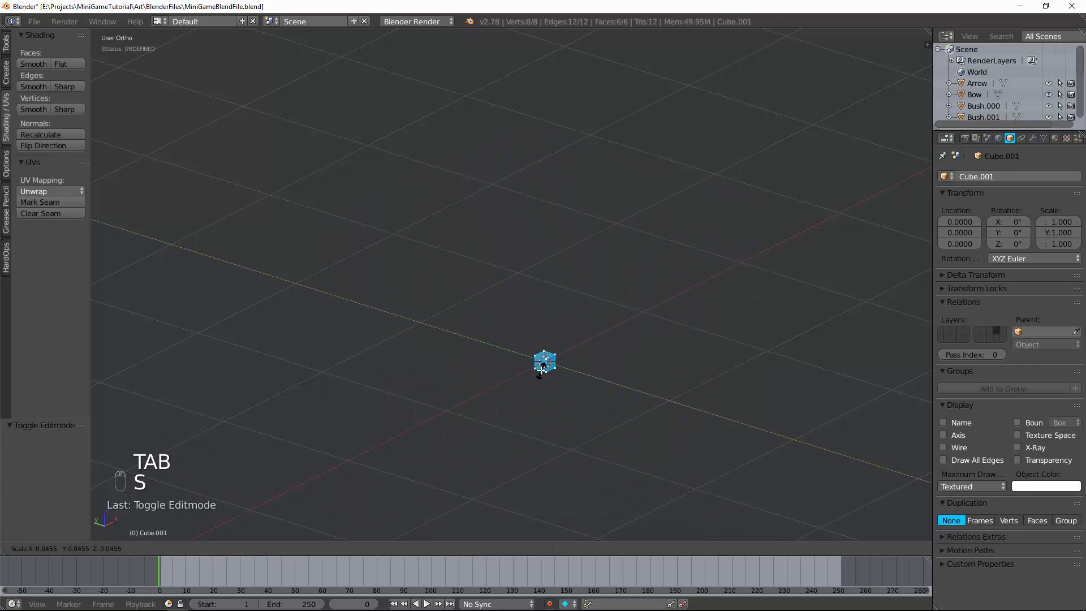
key("s")
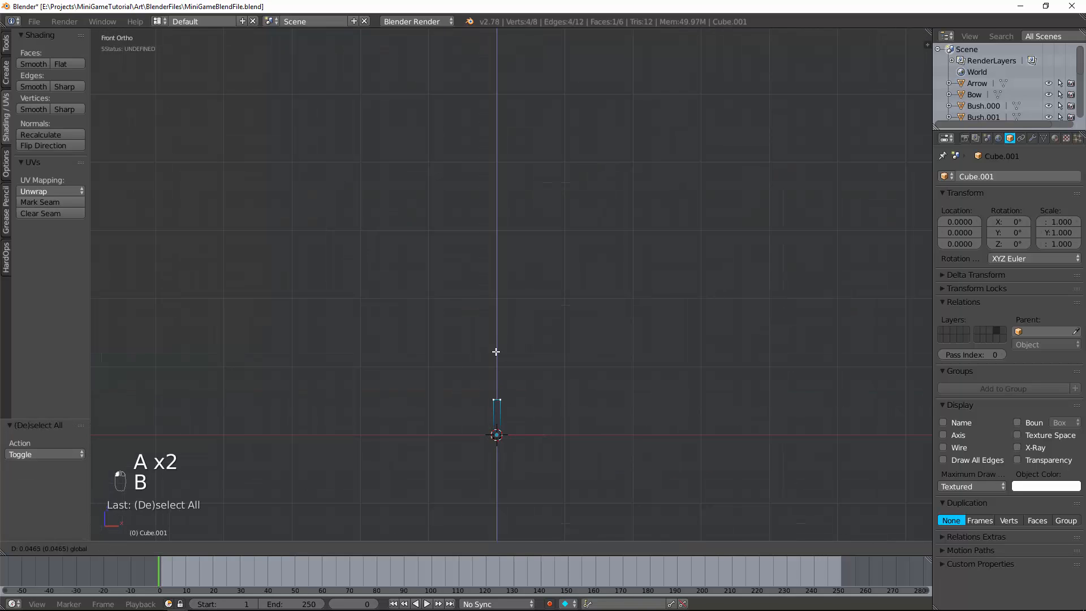
Extrude the cube's top upward with a slight sideways kink into a tall stem, then return to solid shading
key("e")
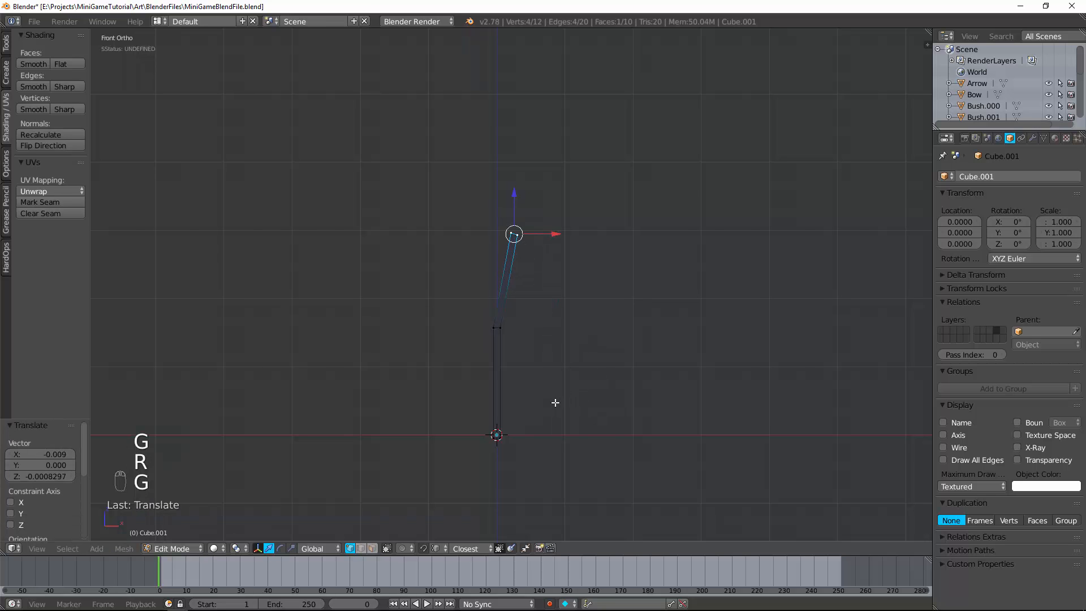
key("a")
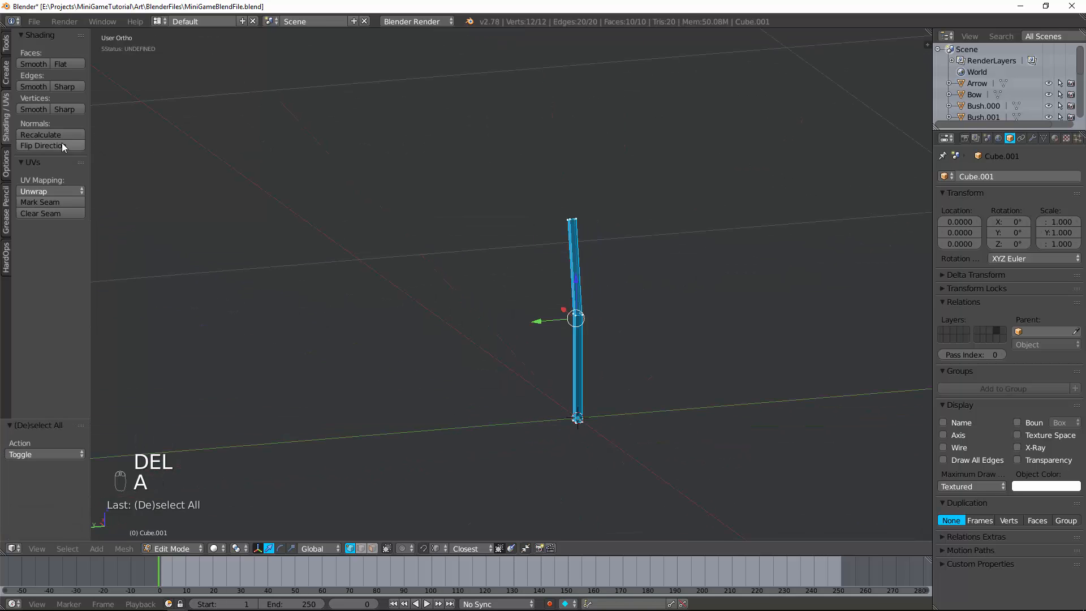
key("a")
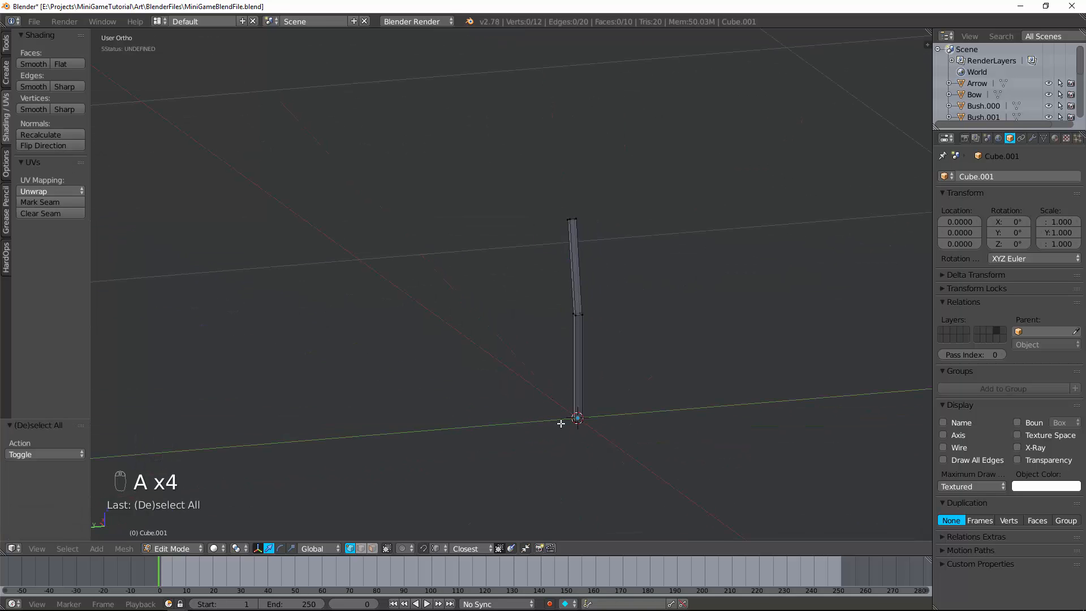
key("Tab")
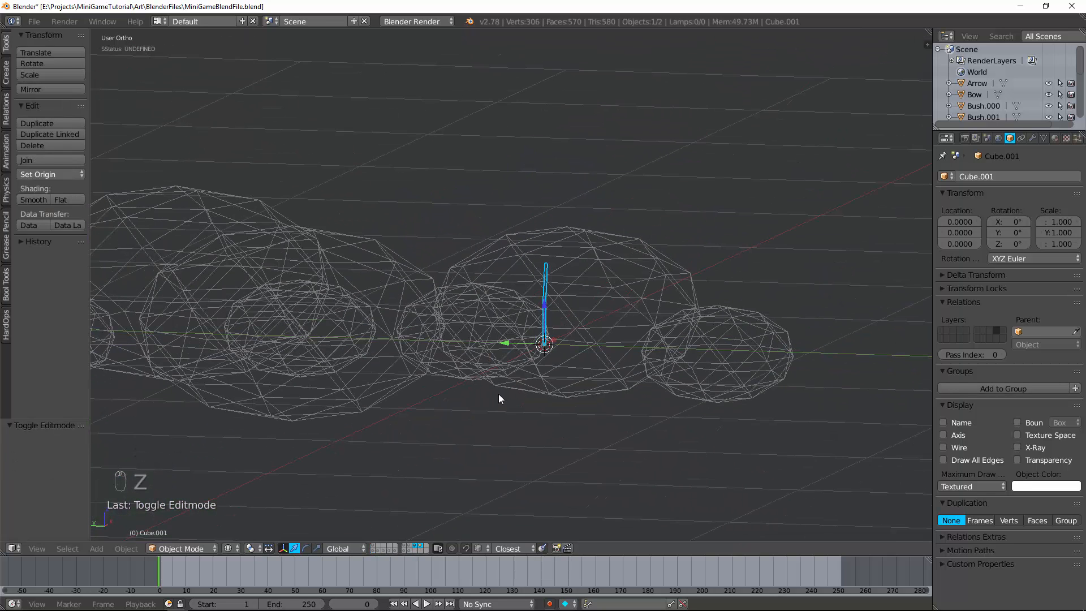
key("Tab")
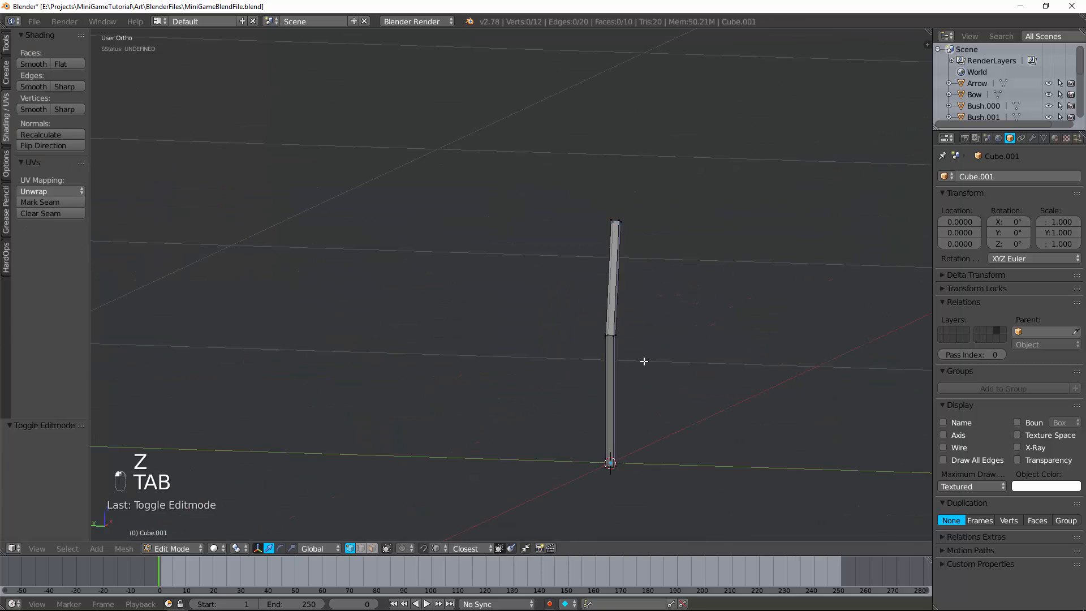
Select the whole stem and assign it a new dark green diffuse material named Stem
key("a")
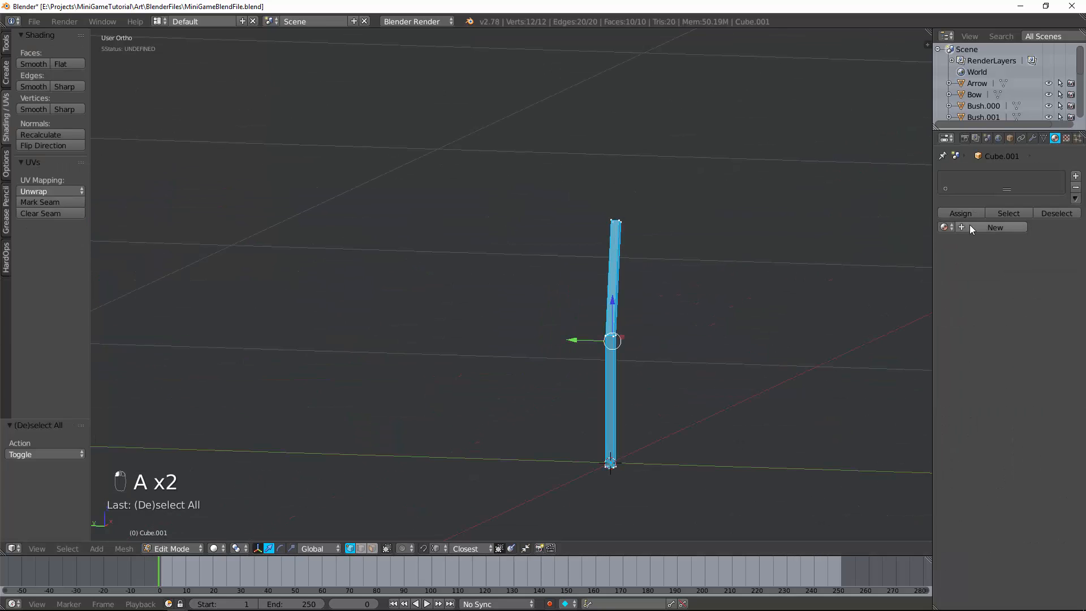
left_click(995, 227)
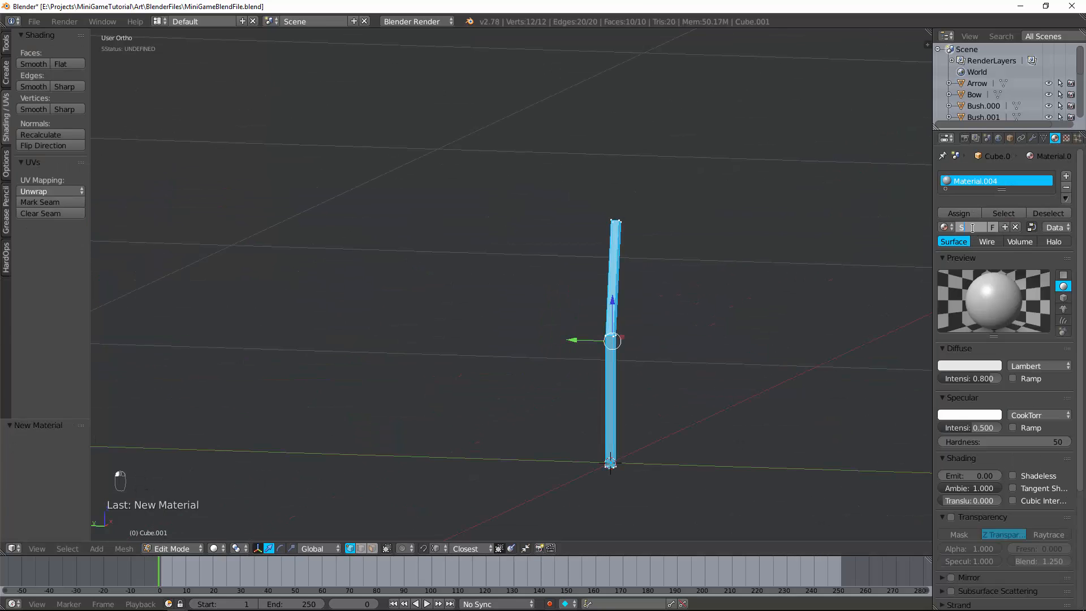
left_click(969, 366)
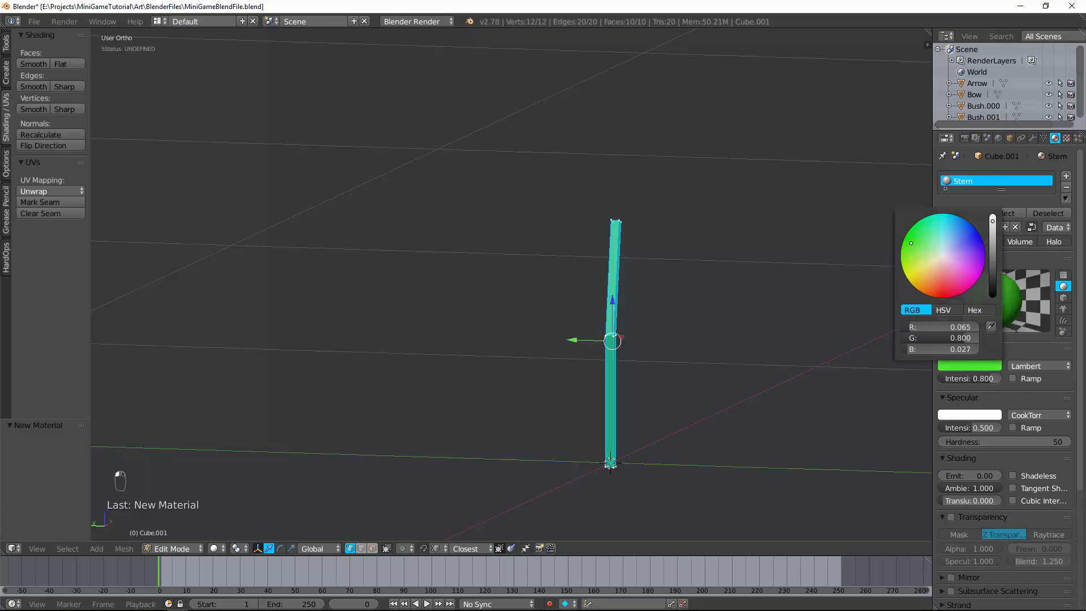
left_click(907, 239)
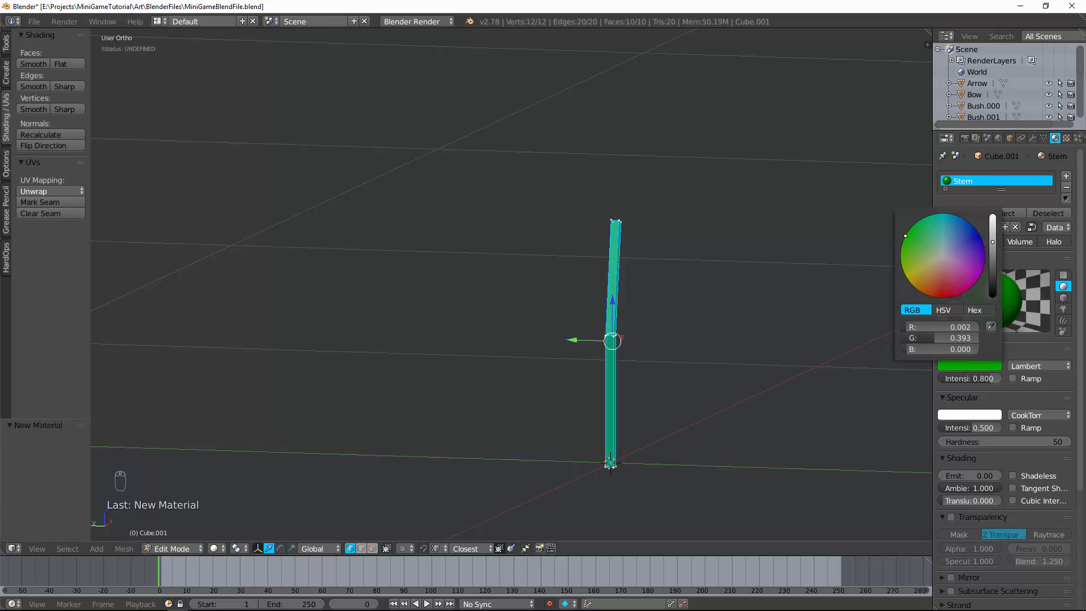
key("Tab")
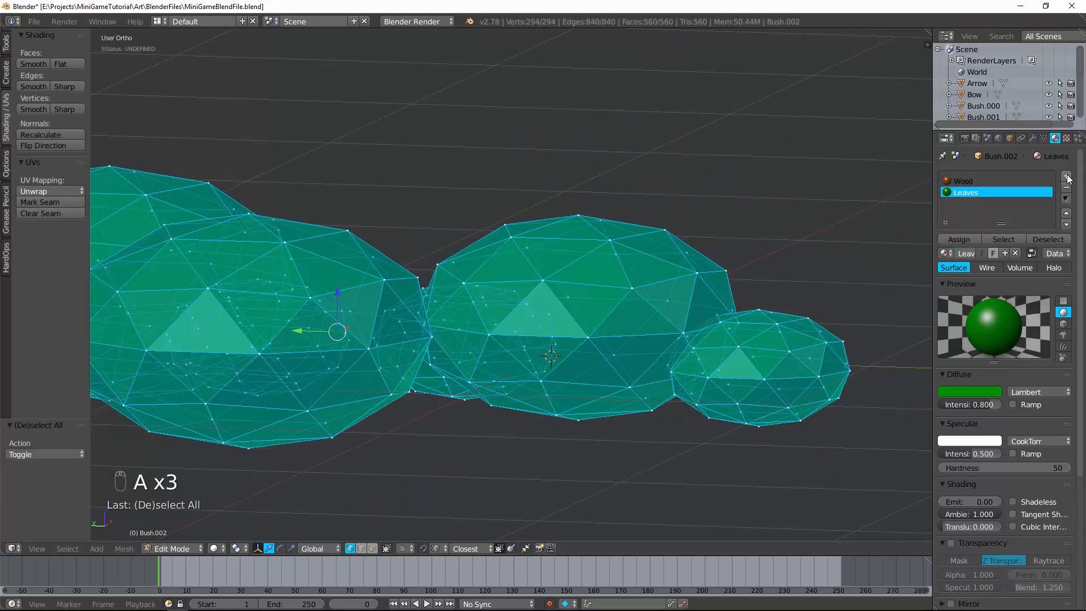
Copy the Leaves material into a separate Bush material with a darker green diffuse colour
left_click(945, 253)
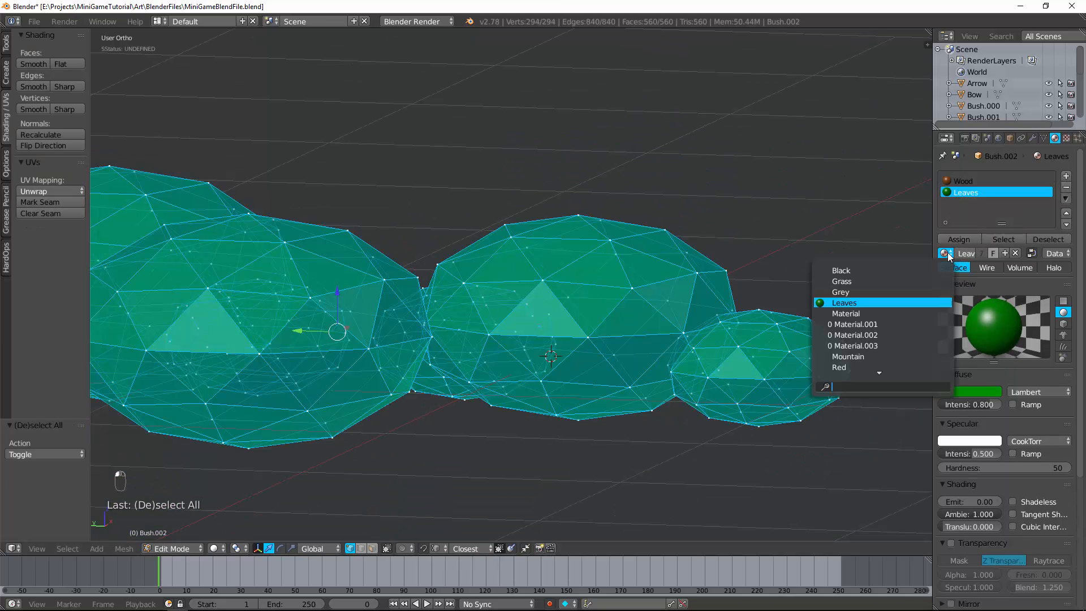
left_click(844, 303)
type("Bush")
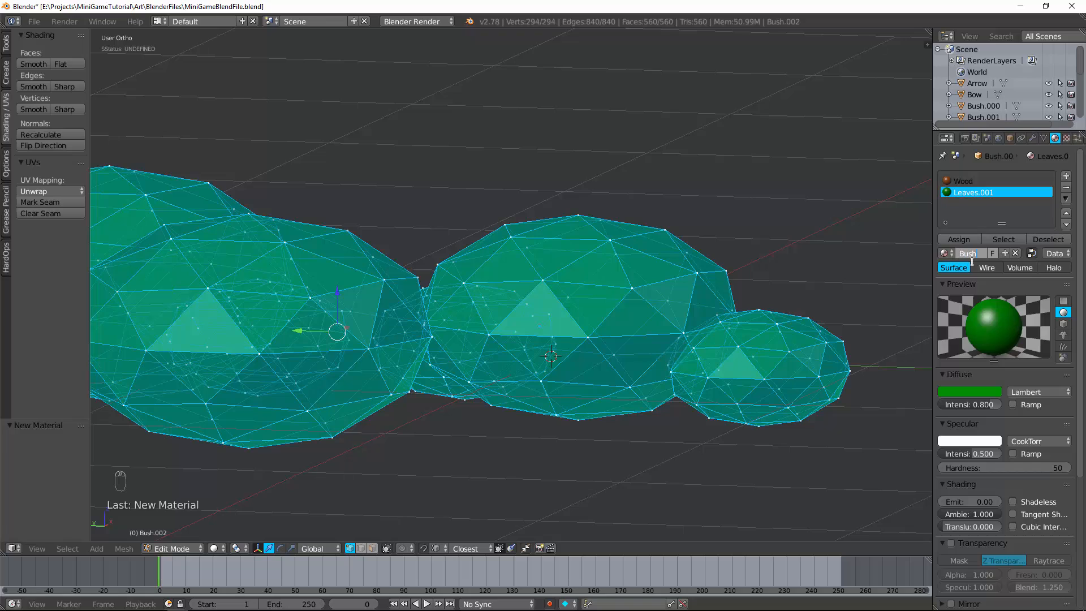
left_click(970, 392)
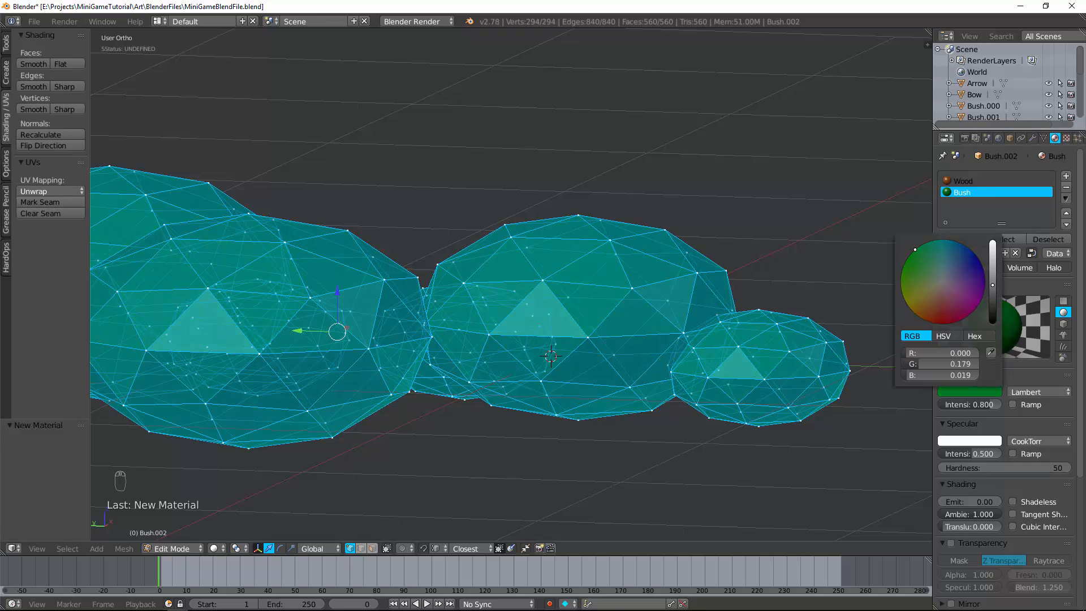
key("Tab")
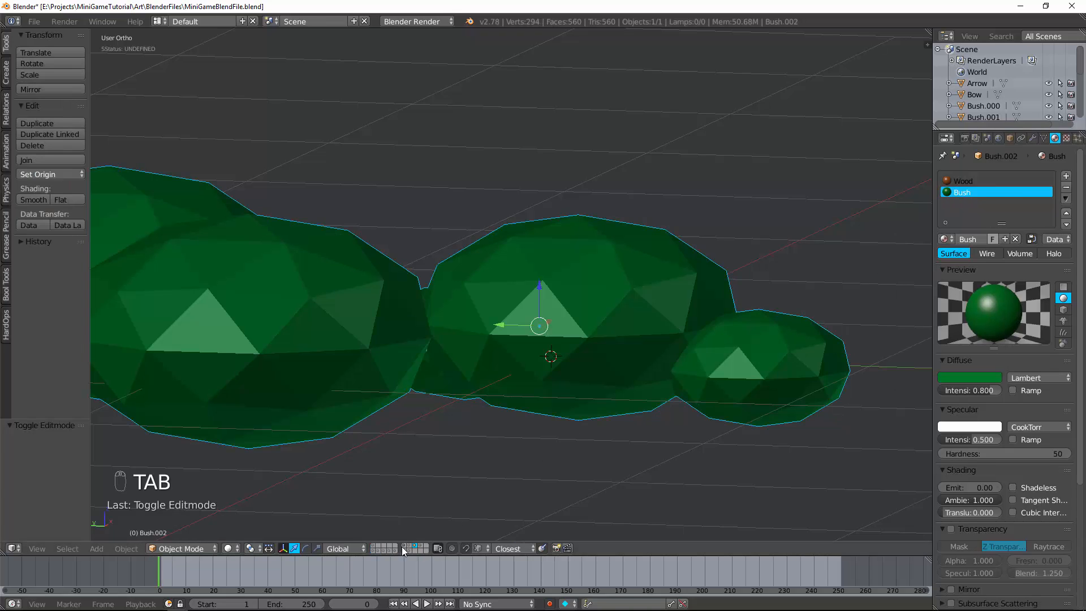
Assign the Bush material to each of the other bush sphere objects
key("Tab")
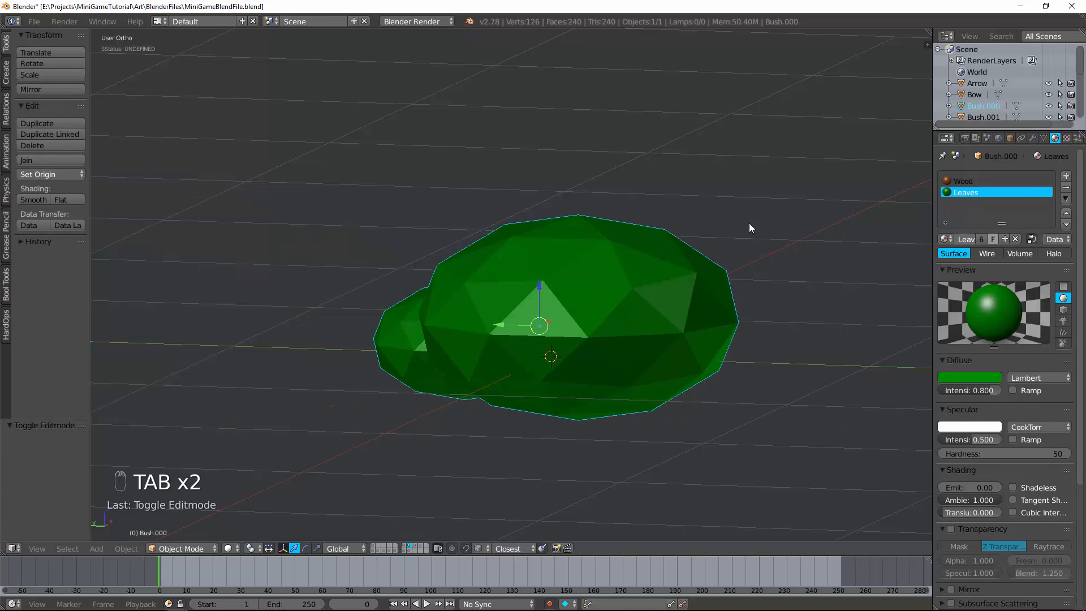
key("Tab")
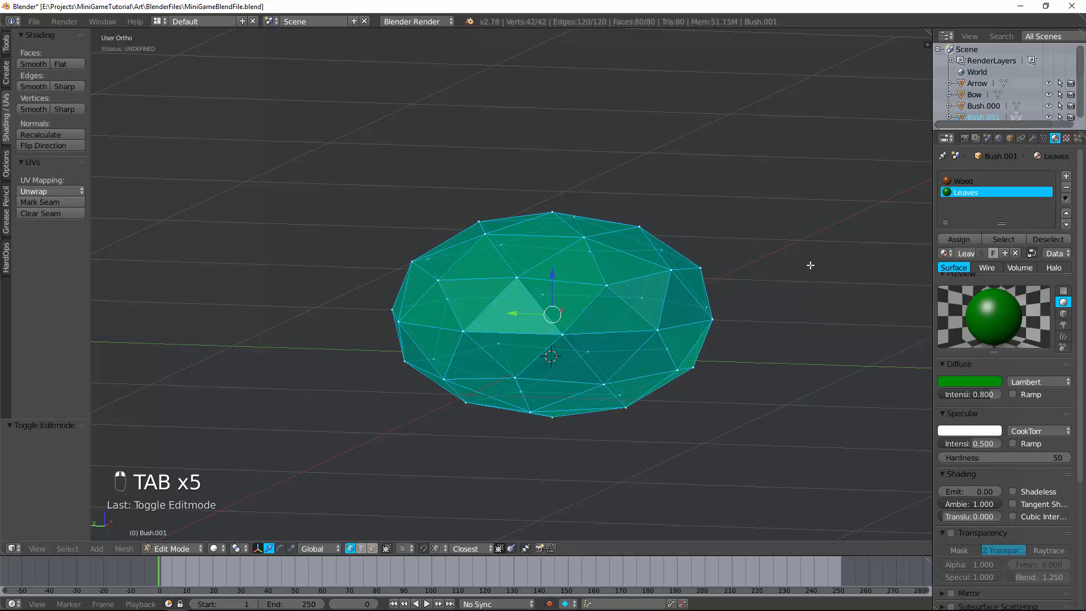
key("Tab")
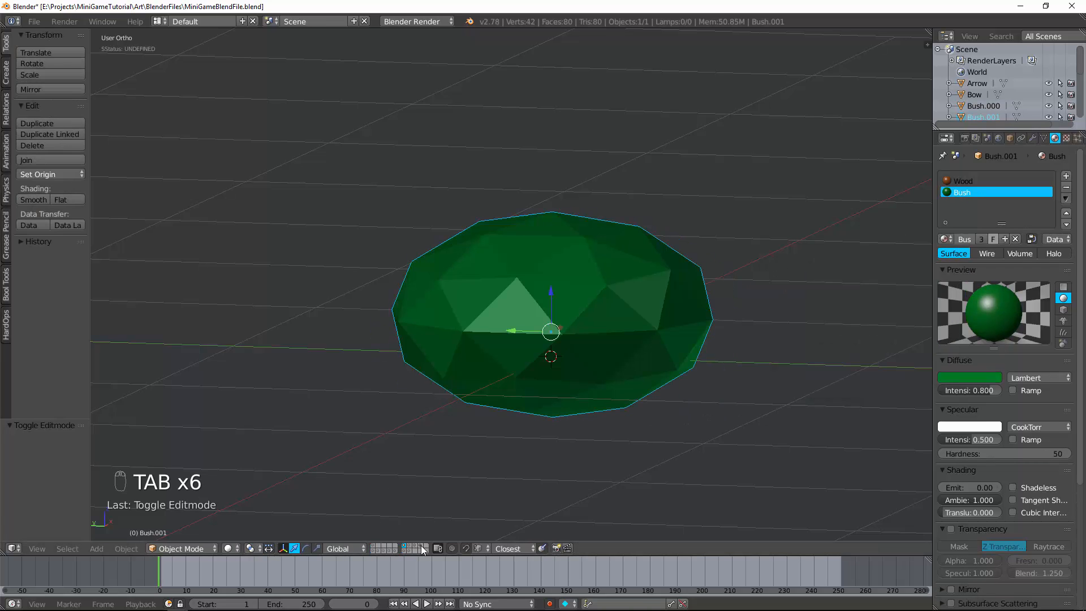
key("Tab")
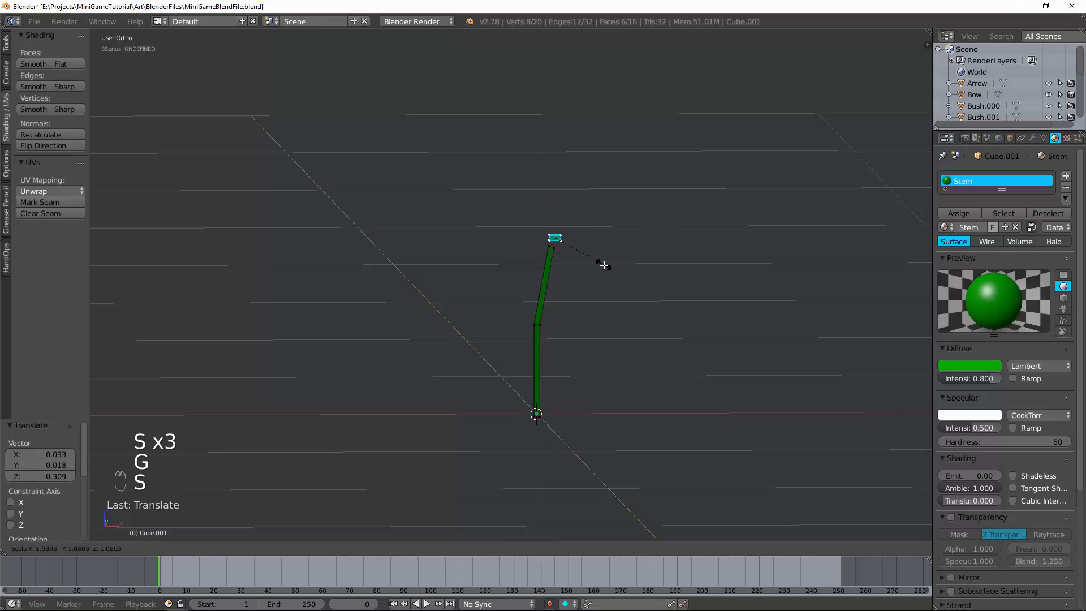
Position the small tilted cube on the tip of the stem as a flower head
key("r")
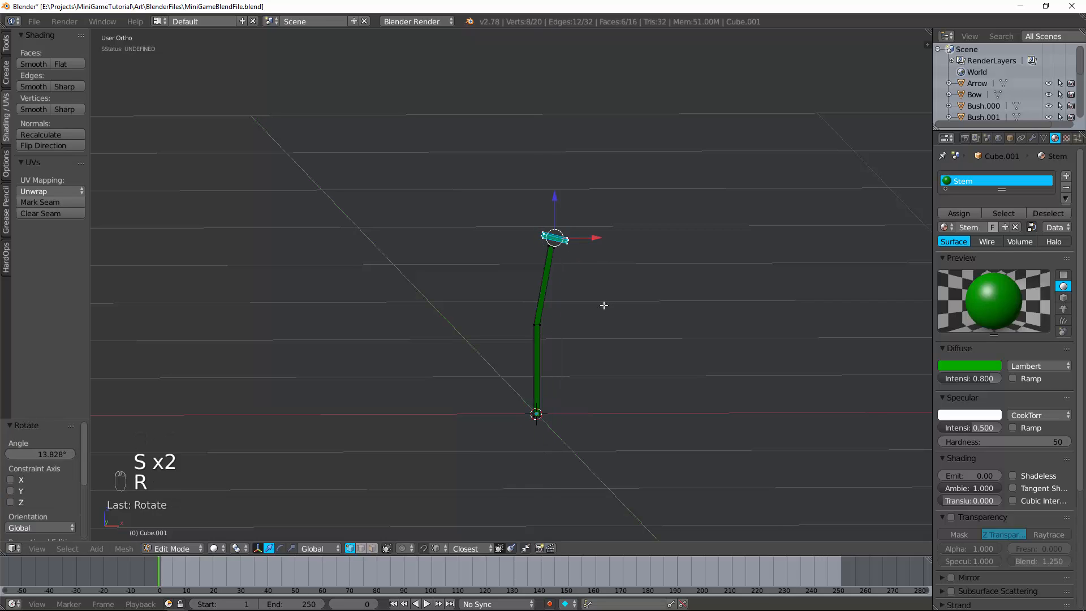
key("ctrl+z")
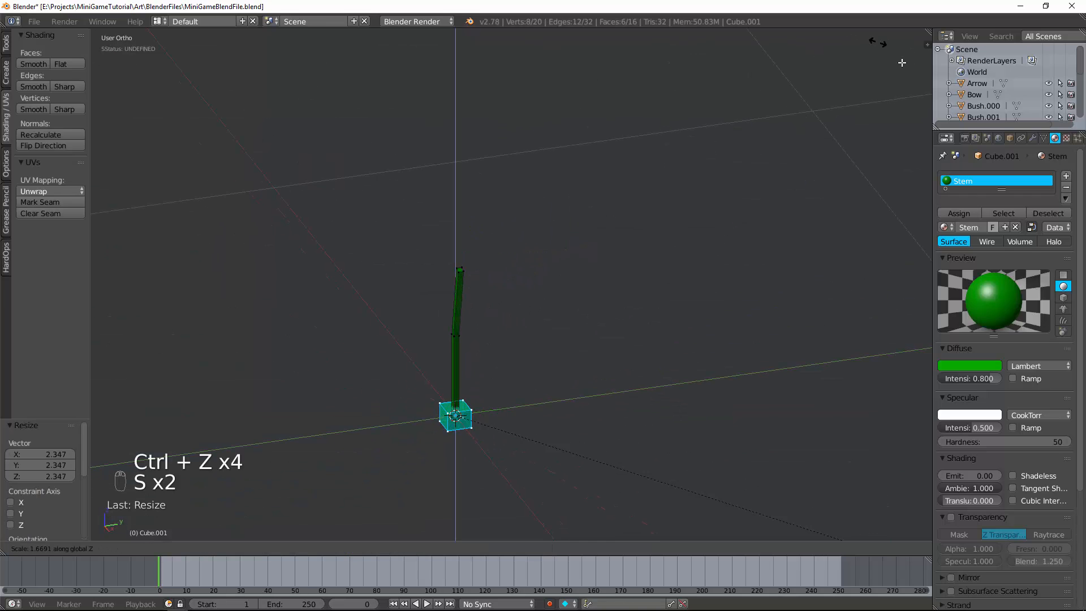
key("g")
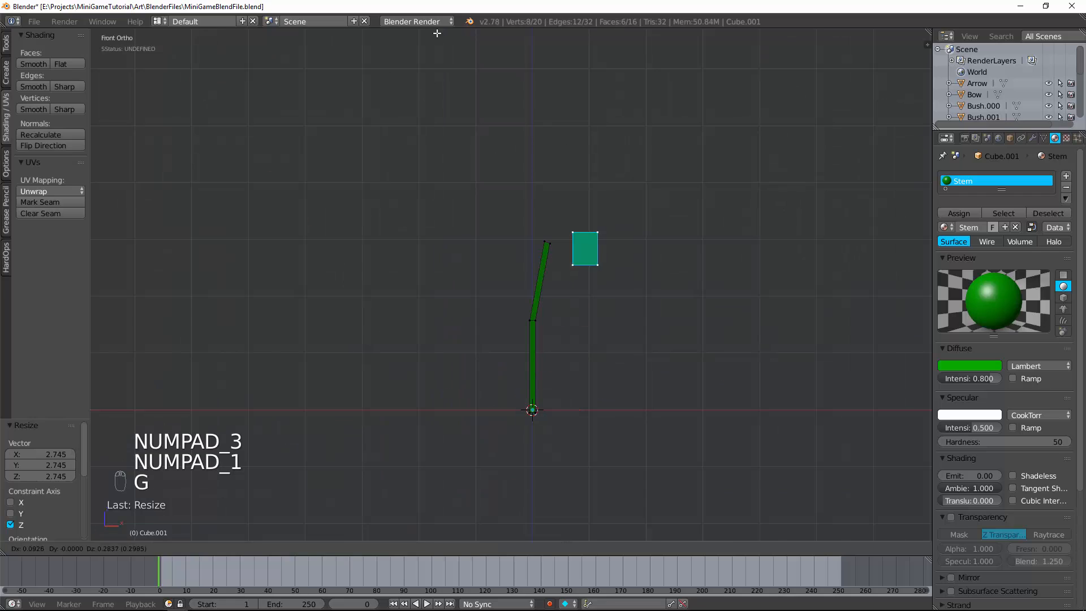
key("G")
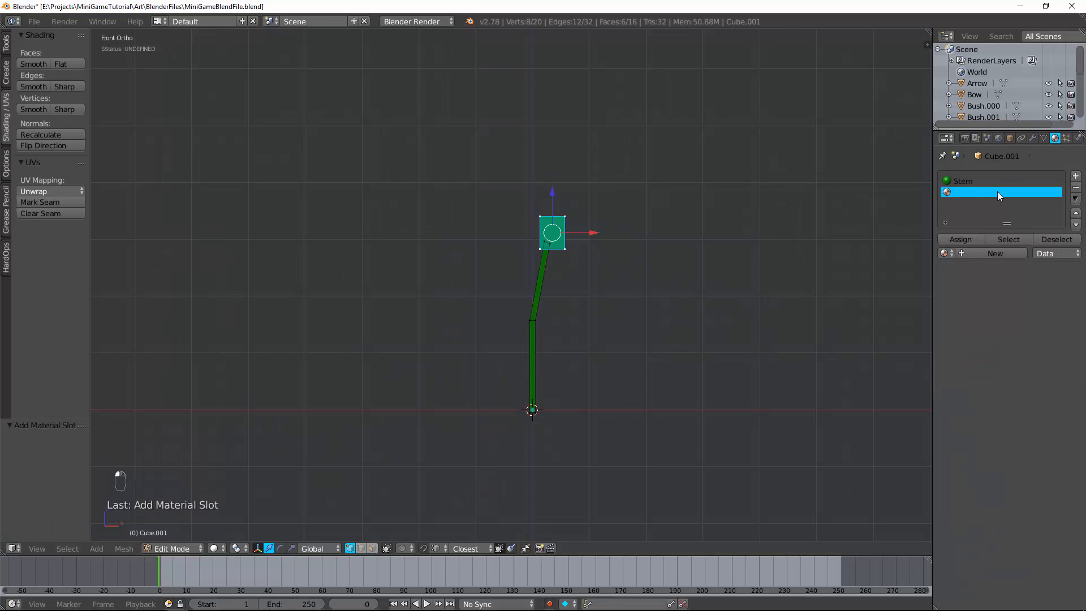
Give the cube head its own new material named yellow with a yellow diffuse colour
left_click(994, 252)
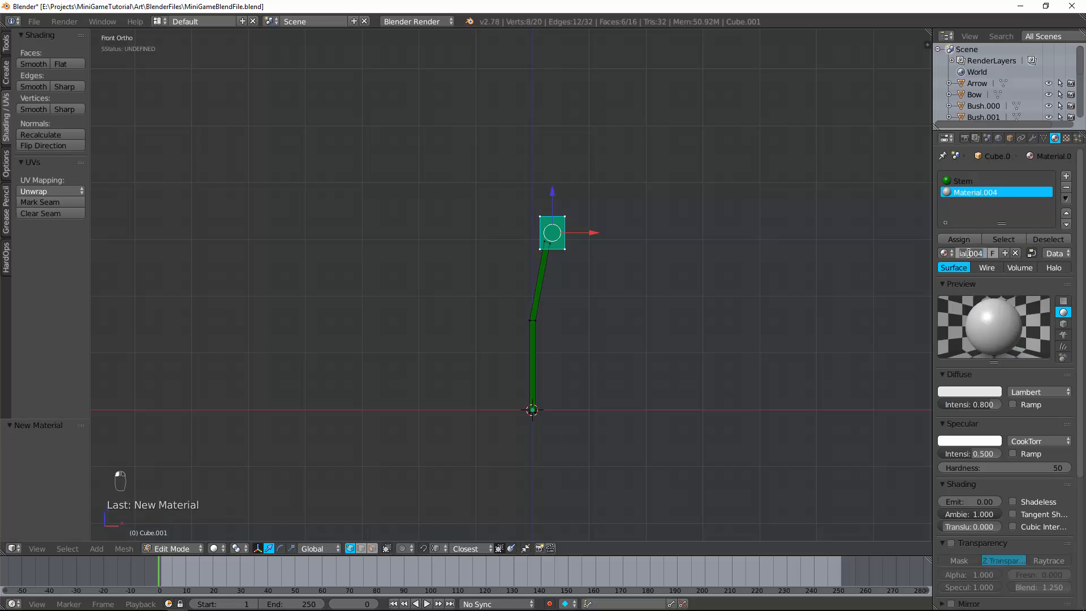
left_click(973, 252)
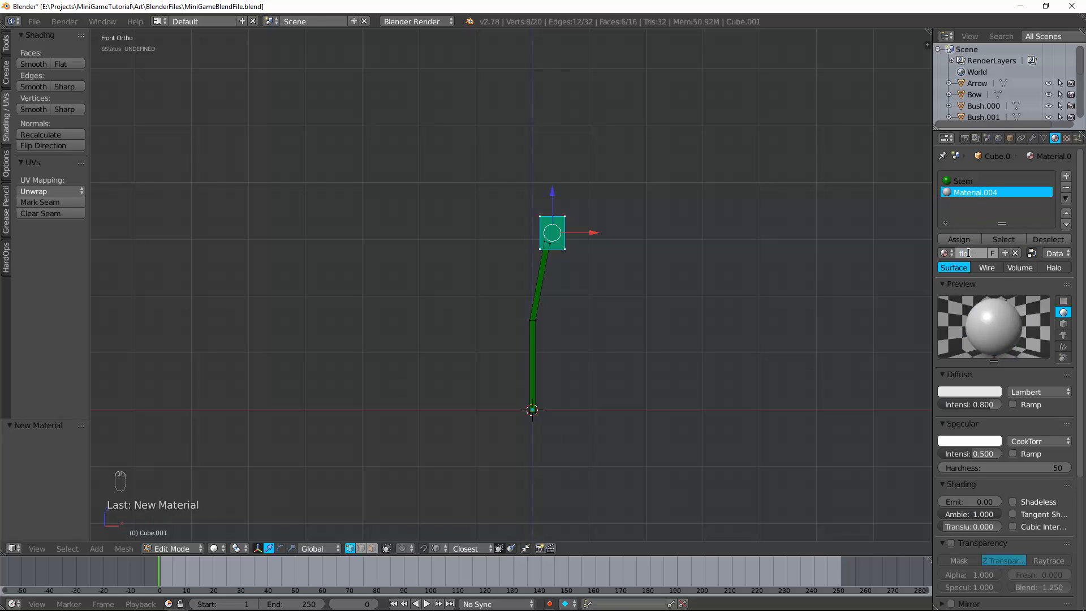
type("yellow")
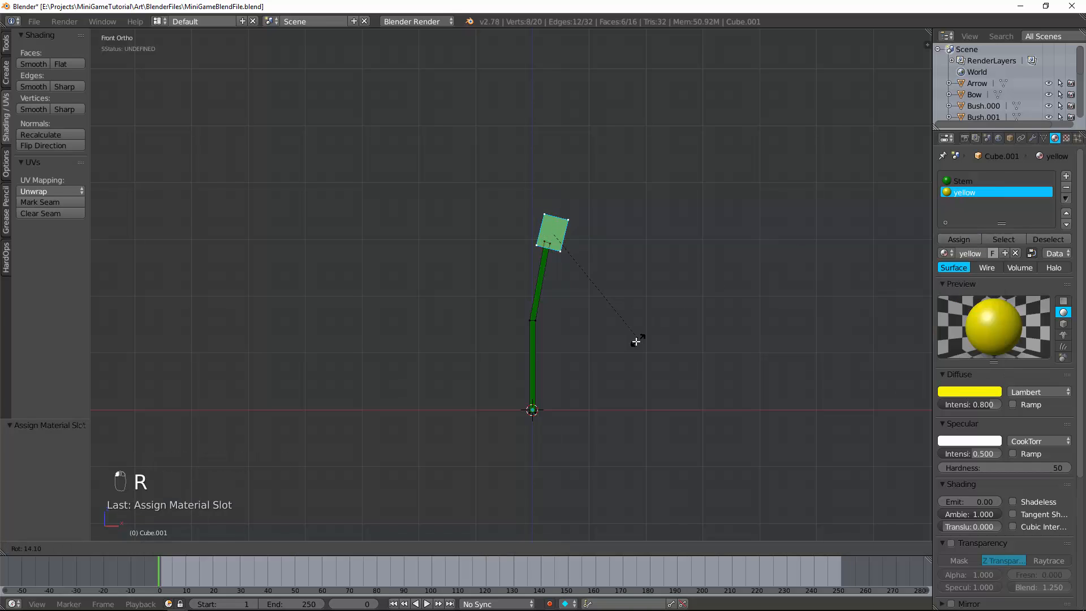
Scatter rotated duplicates of the flower in Edit Mode to form a small yellow-headed cluster
key("Tab")
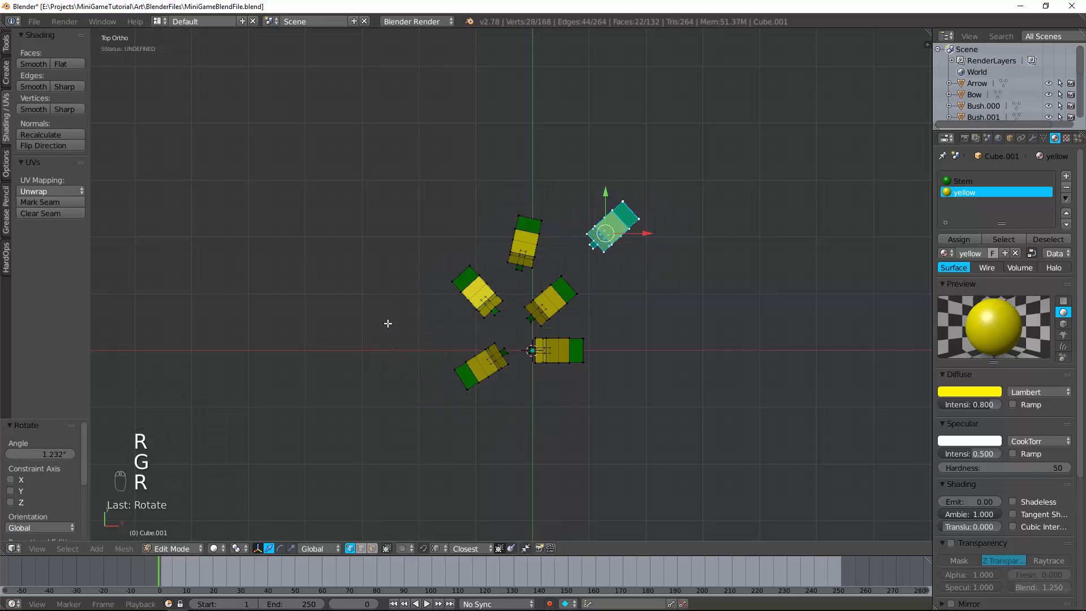
key("Tab")
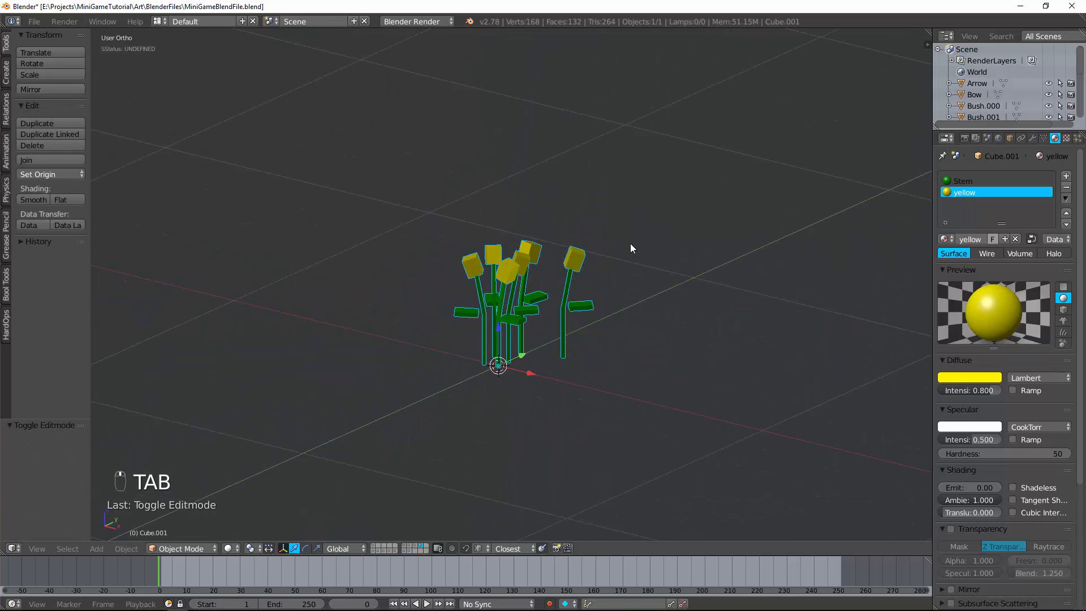
Separate the cluster as Flower.001 with origin set to geometry, placed on its own layer
key("p")
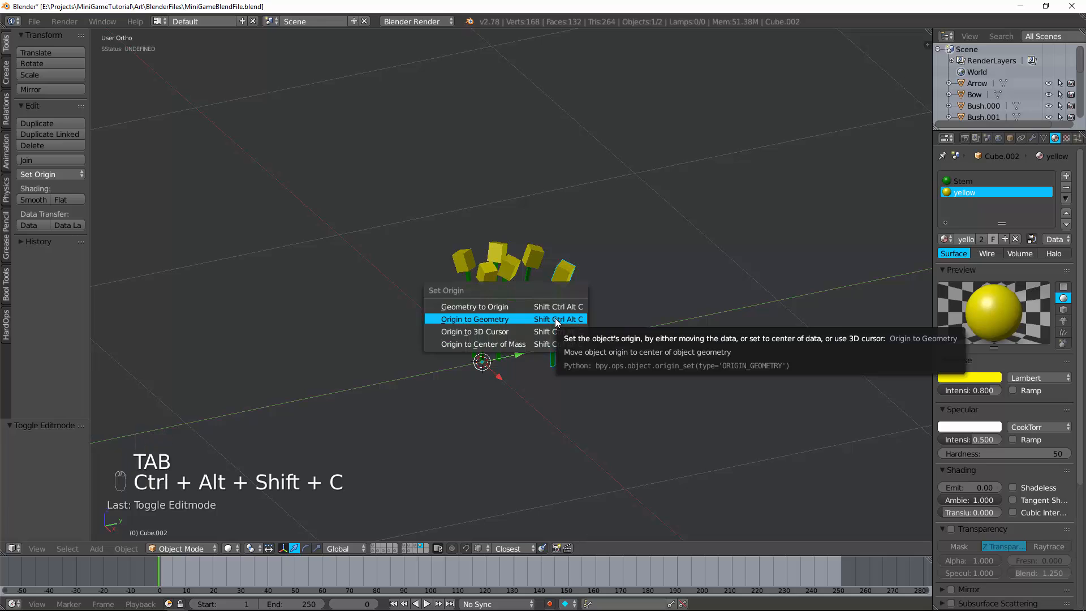
left_click(478, 319)
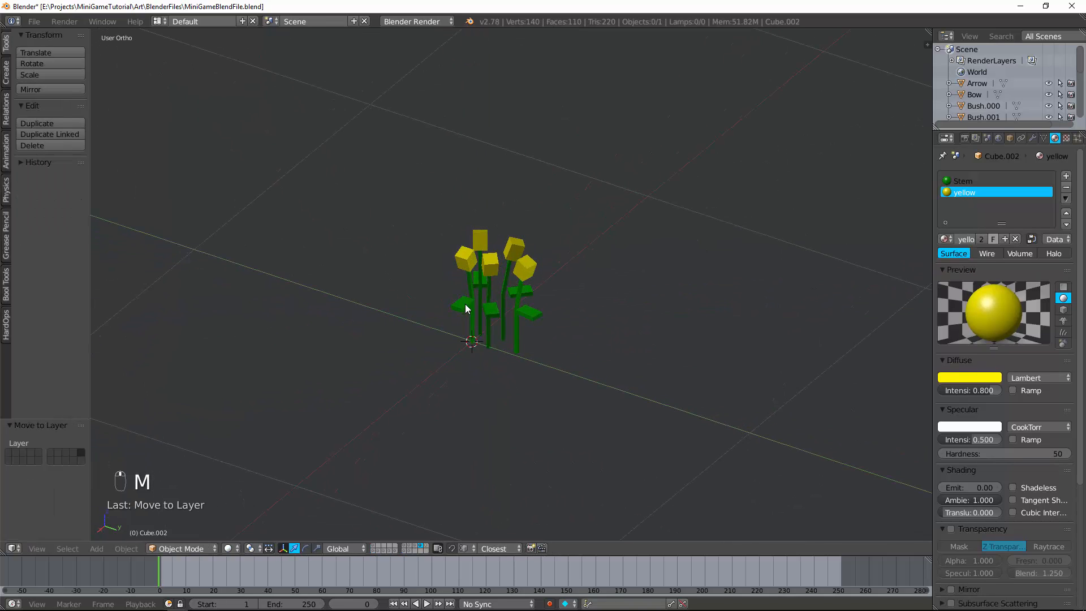
key("Tab")
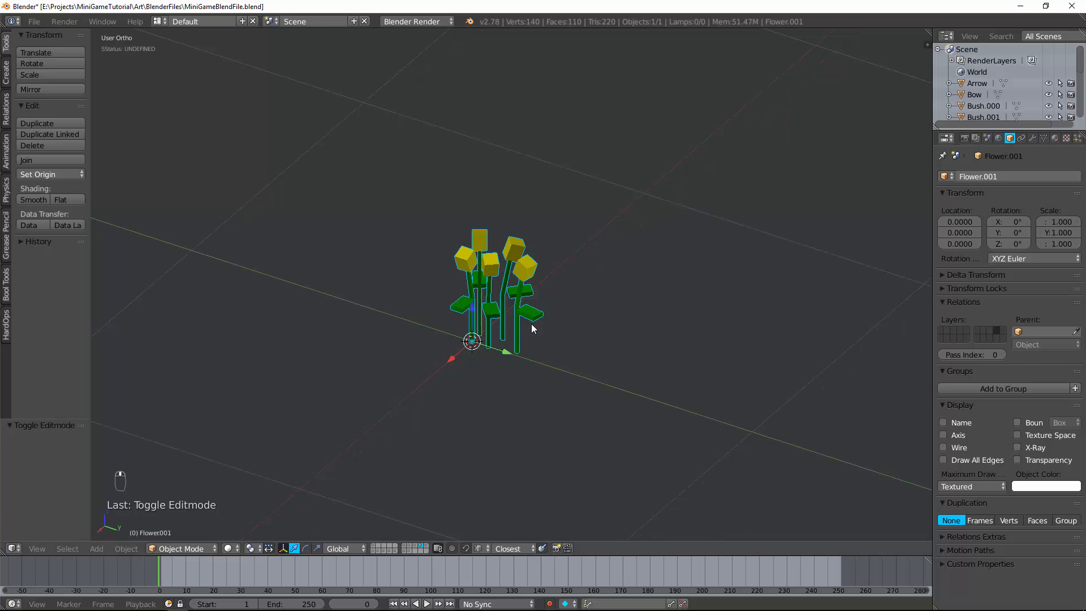
Duplicate the cluster to another layer and repeat rotated, shifted bunches to grow the patch
key("m")
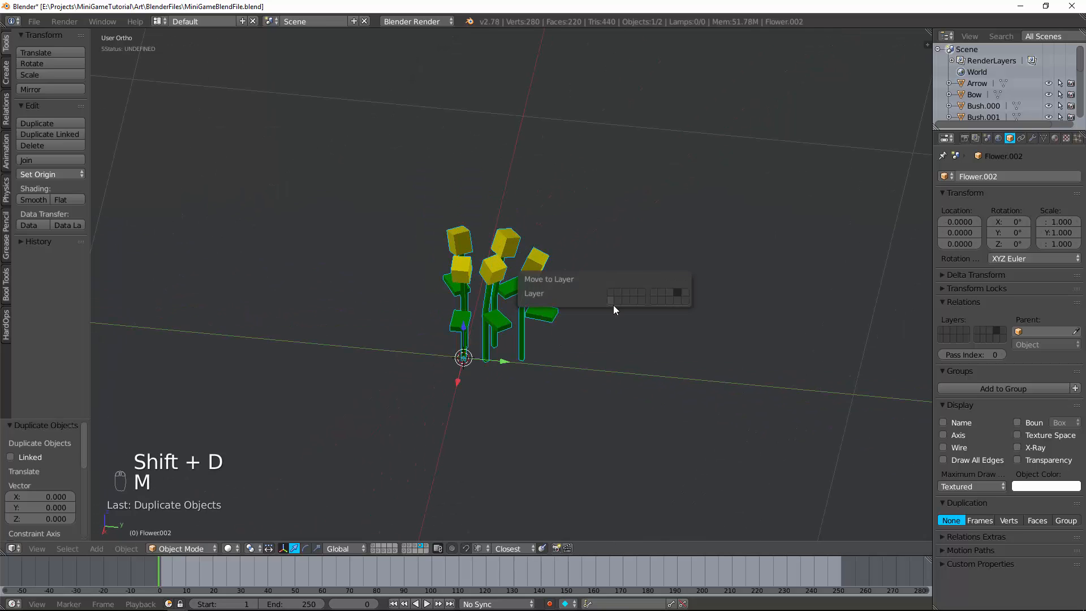
key("Tab")
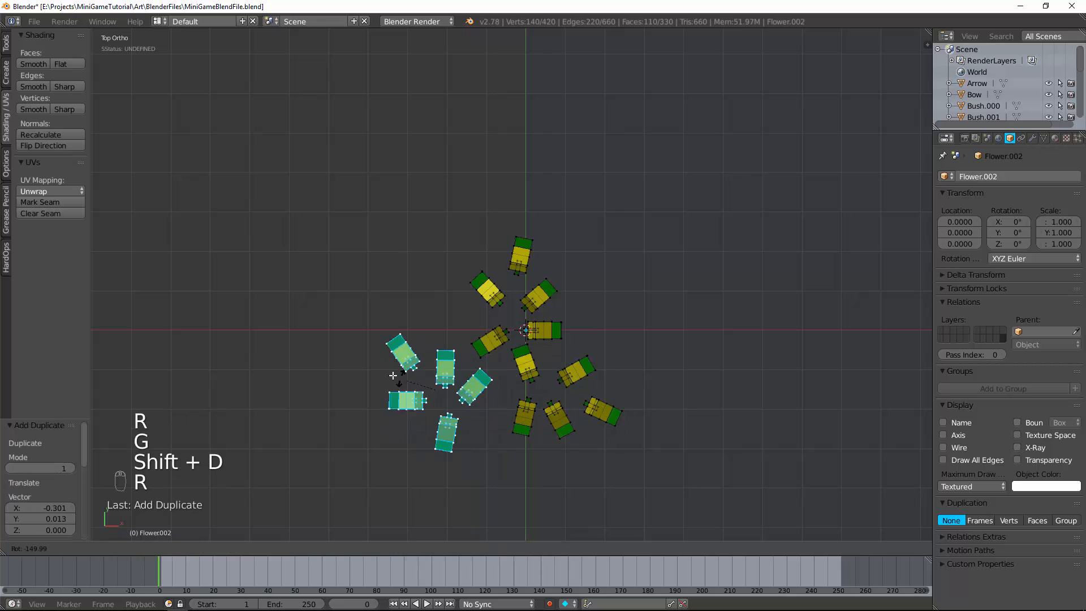
key("r")
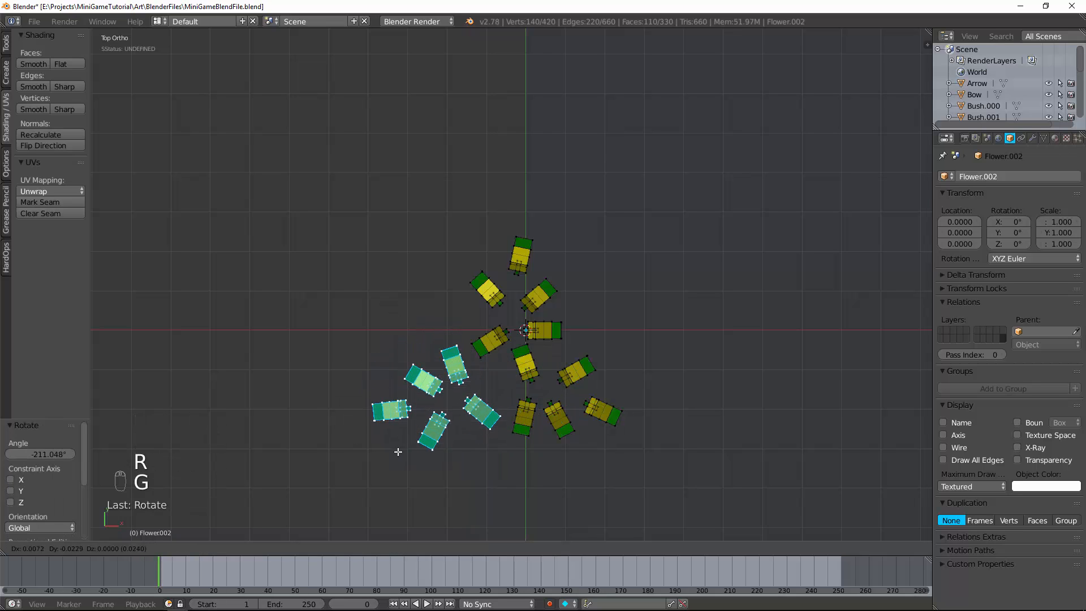
key("shift+d")
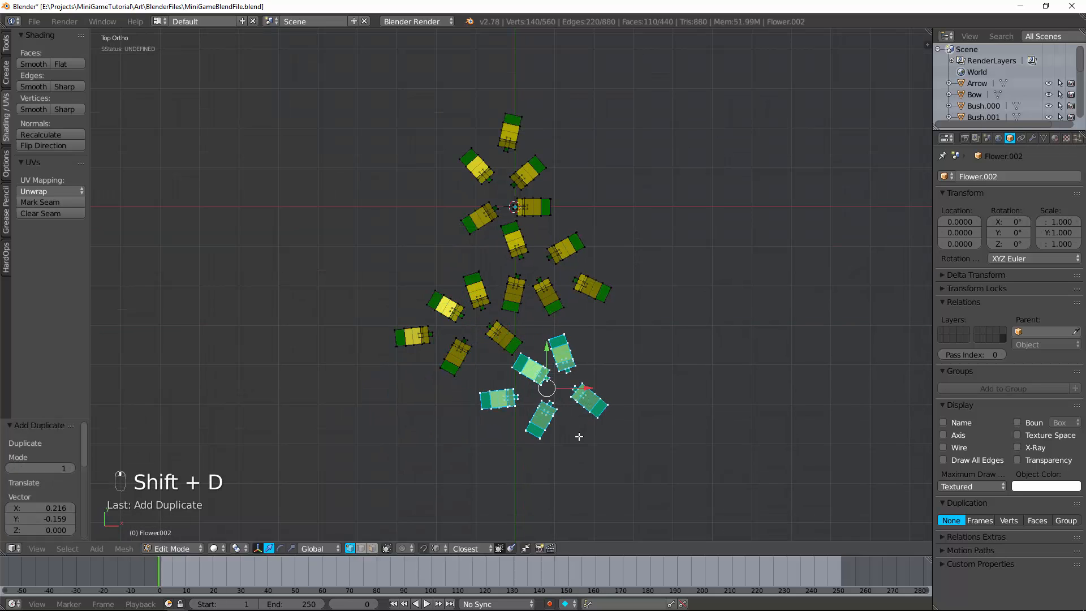
key("Tab")
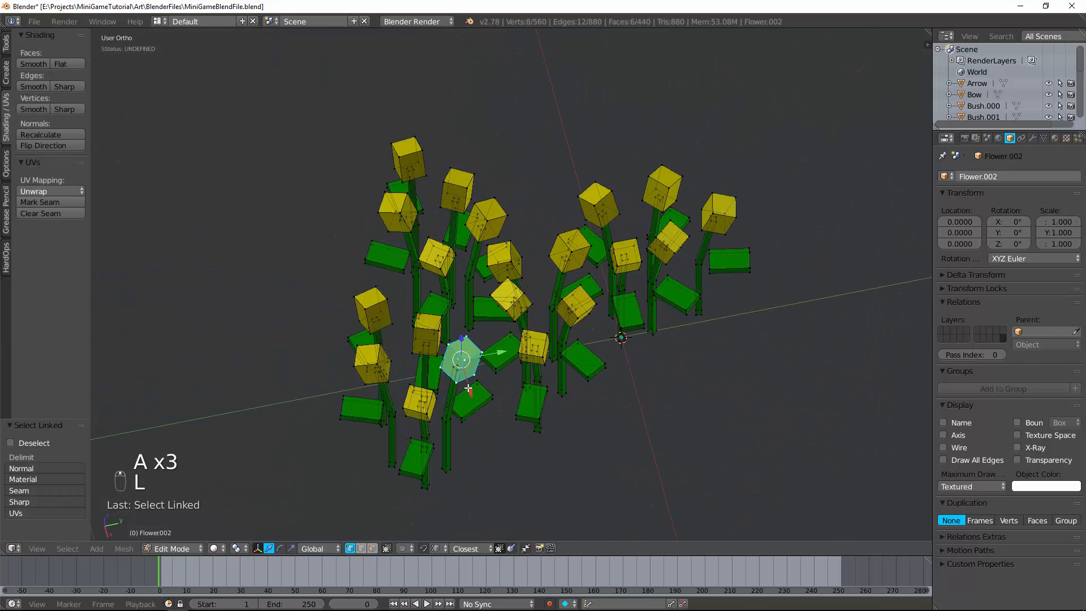
Nudge individual flowers apart within Flower.002 and return to Object Mode with nothing selected
key("l")
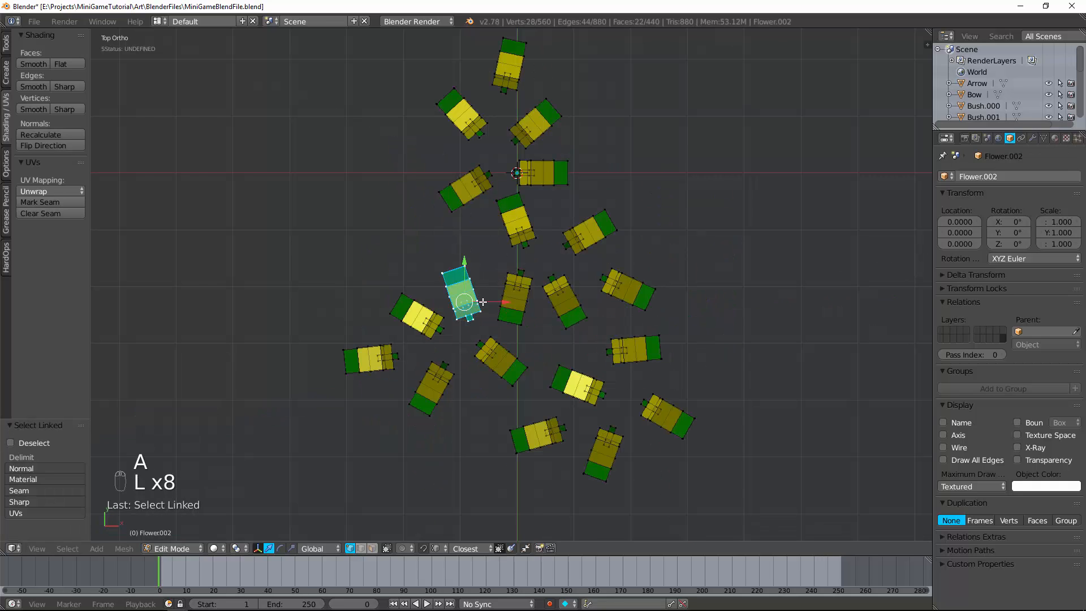
key("a")
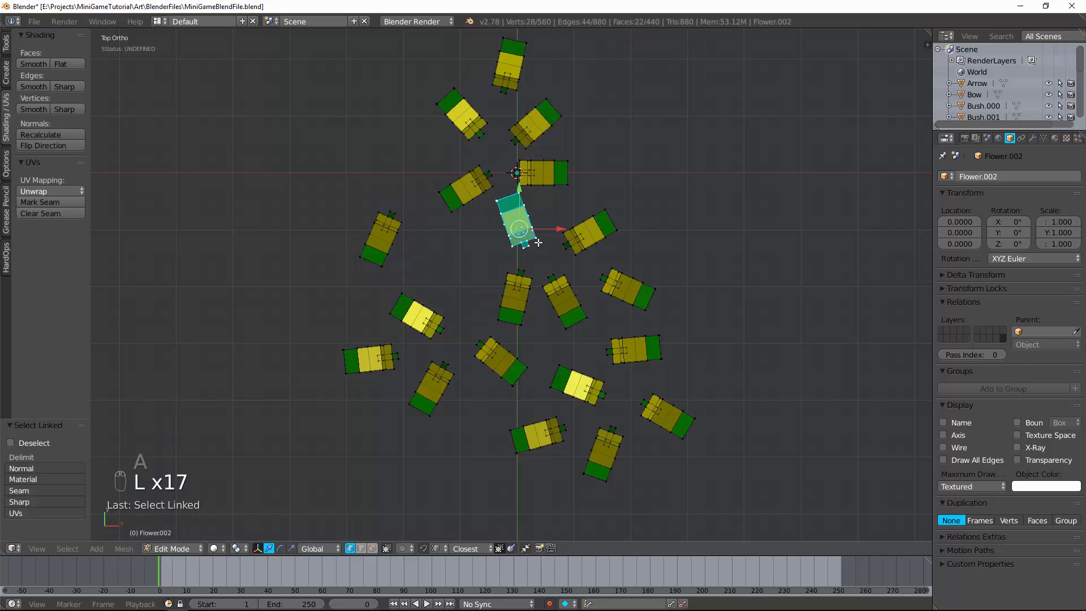
key("Tab")
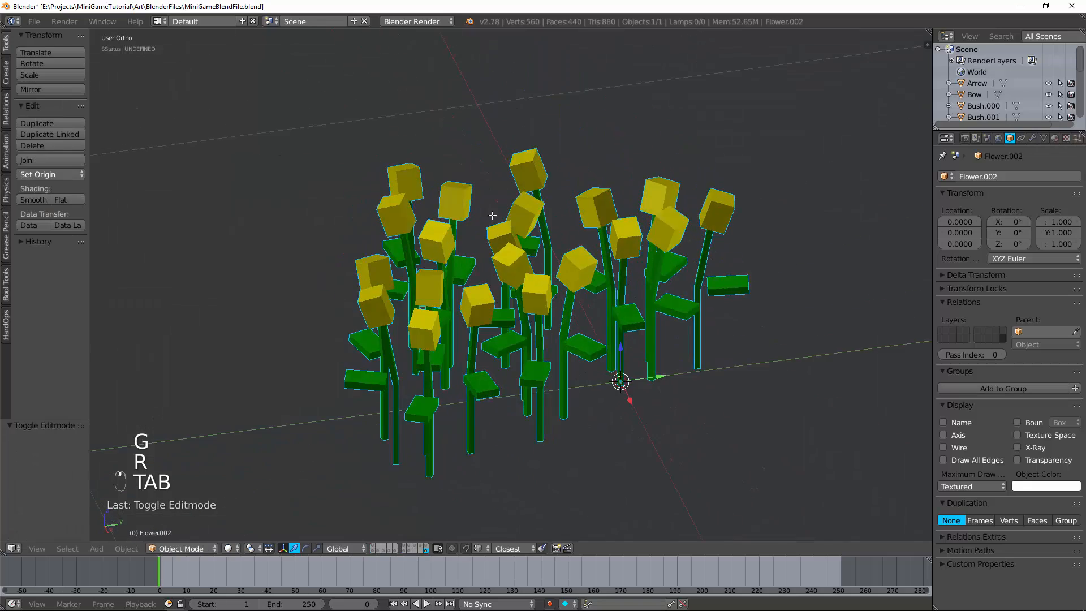
key("a")
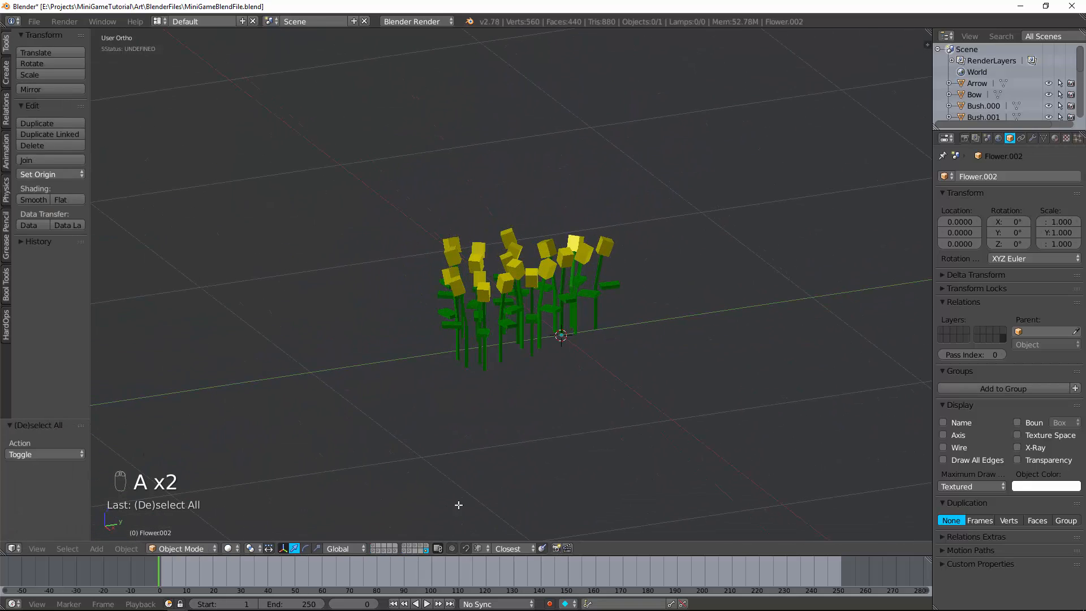